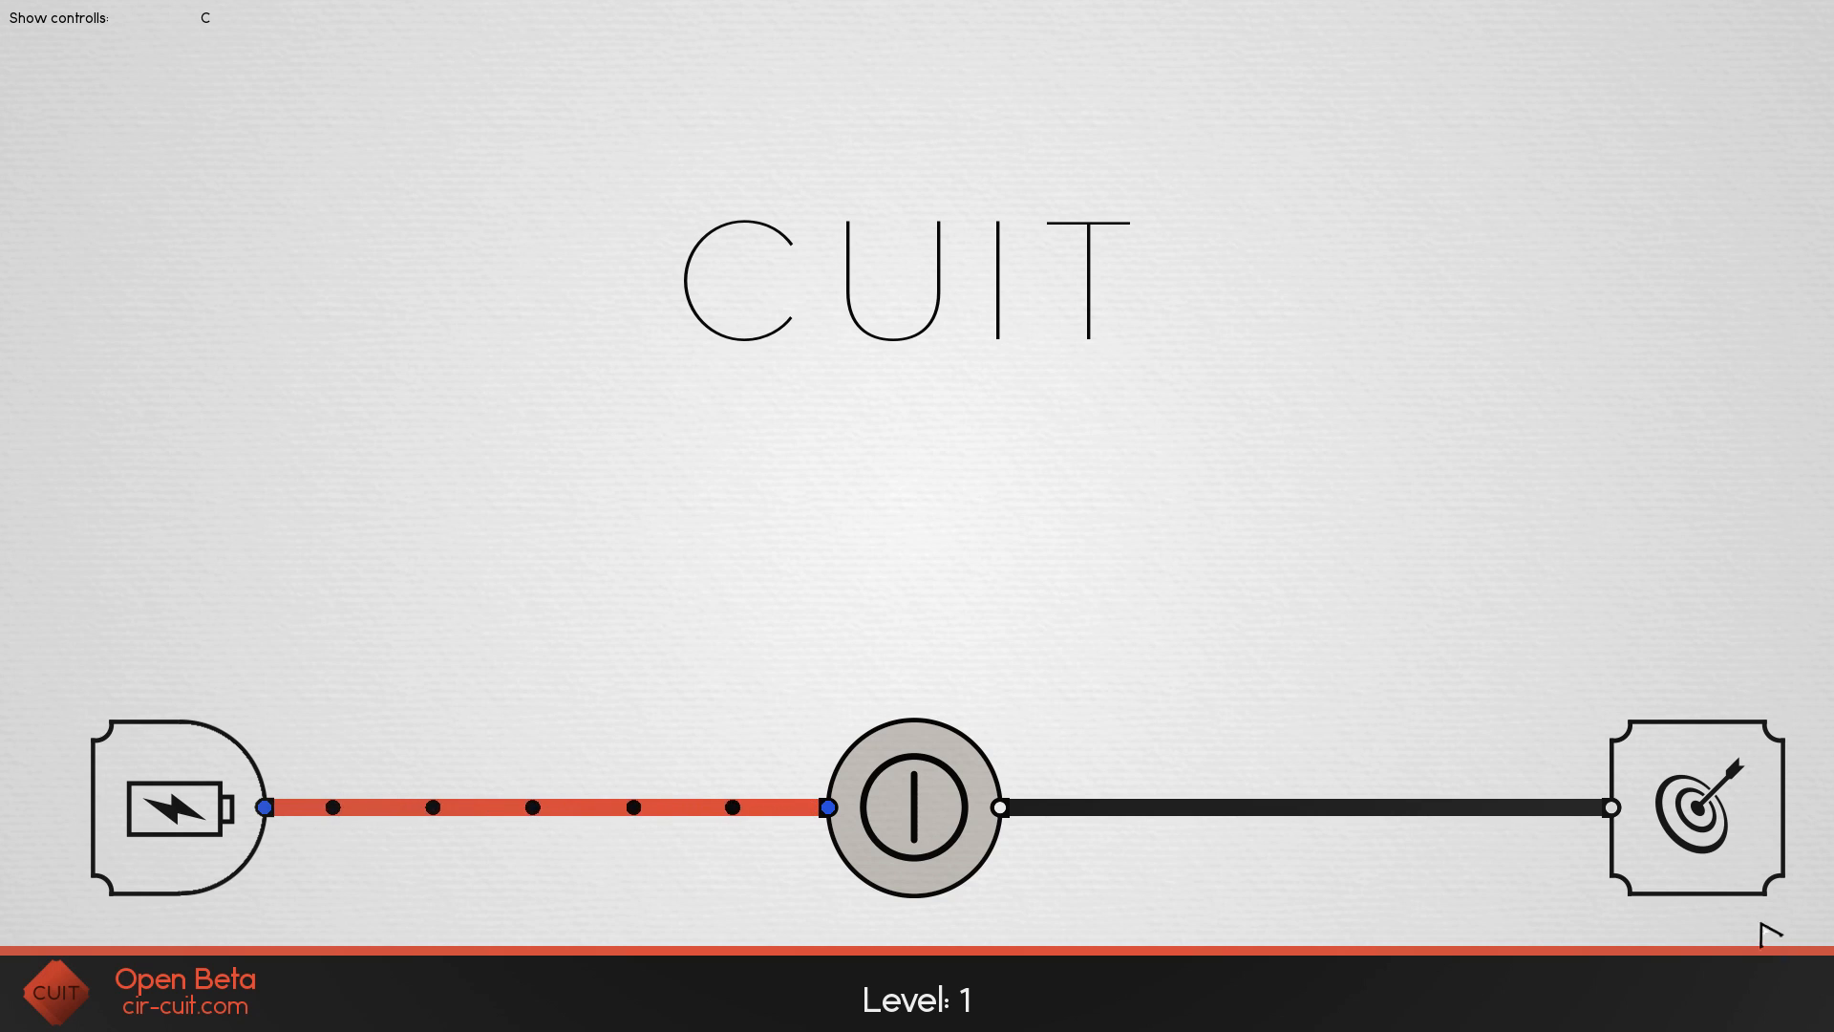
- Close the middle switch so current reaches the target, then continue past the Success message
click(913, 816)
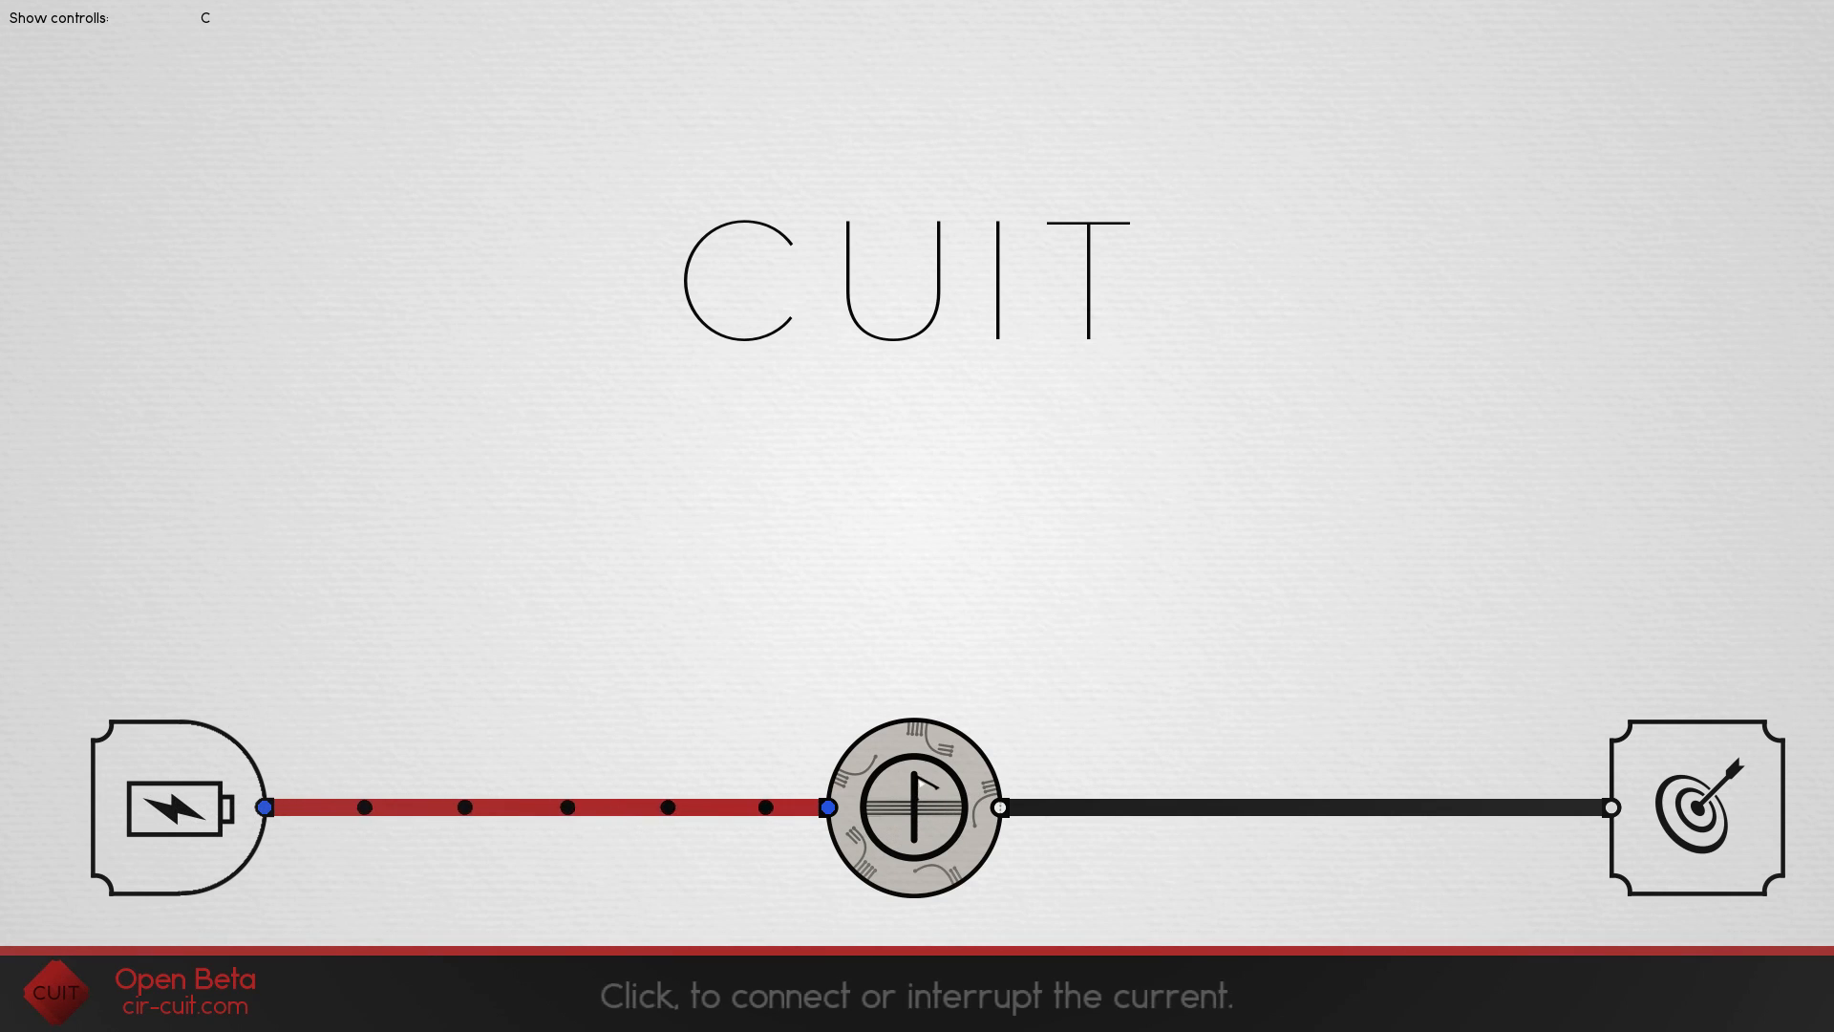
click(914, 806)
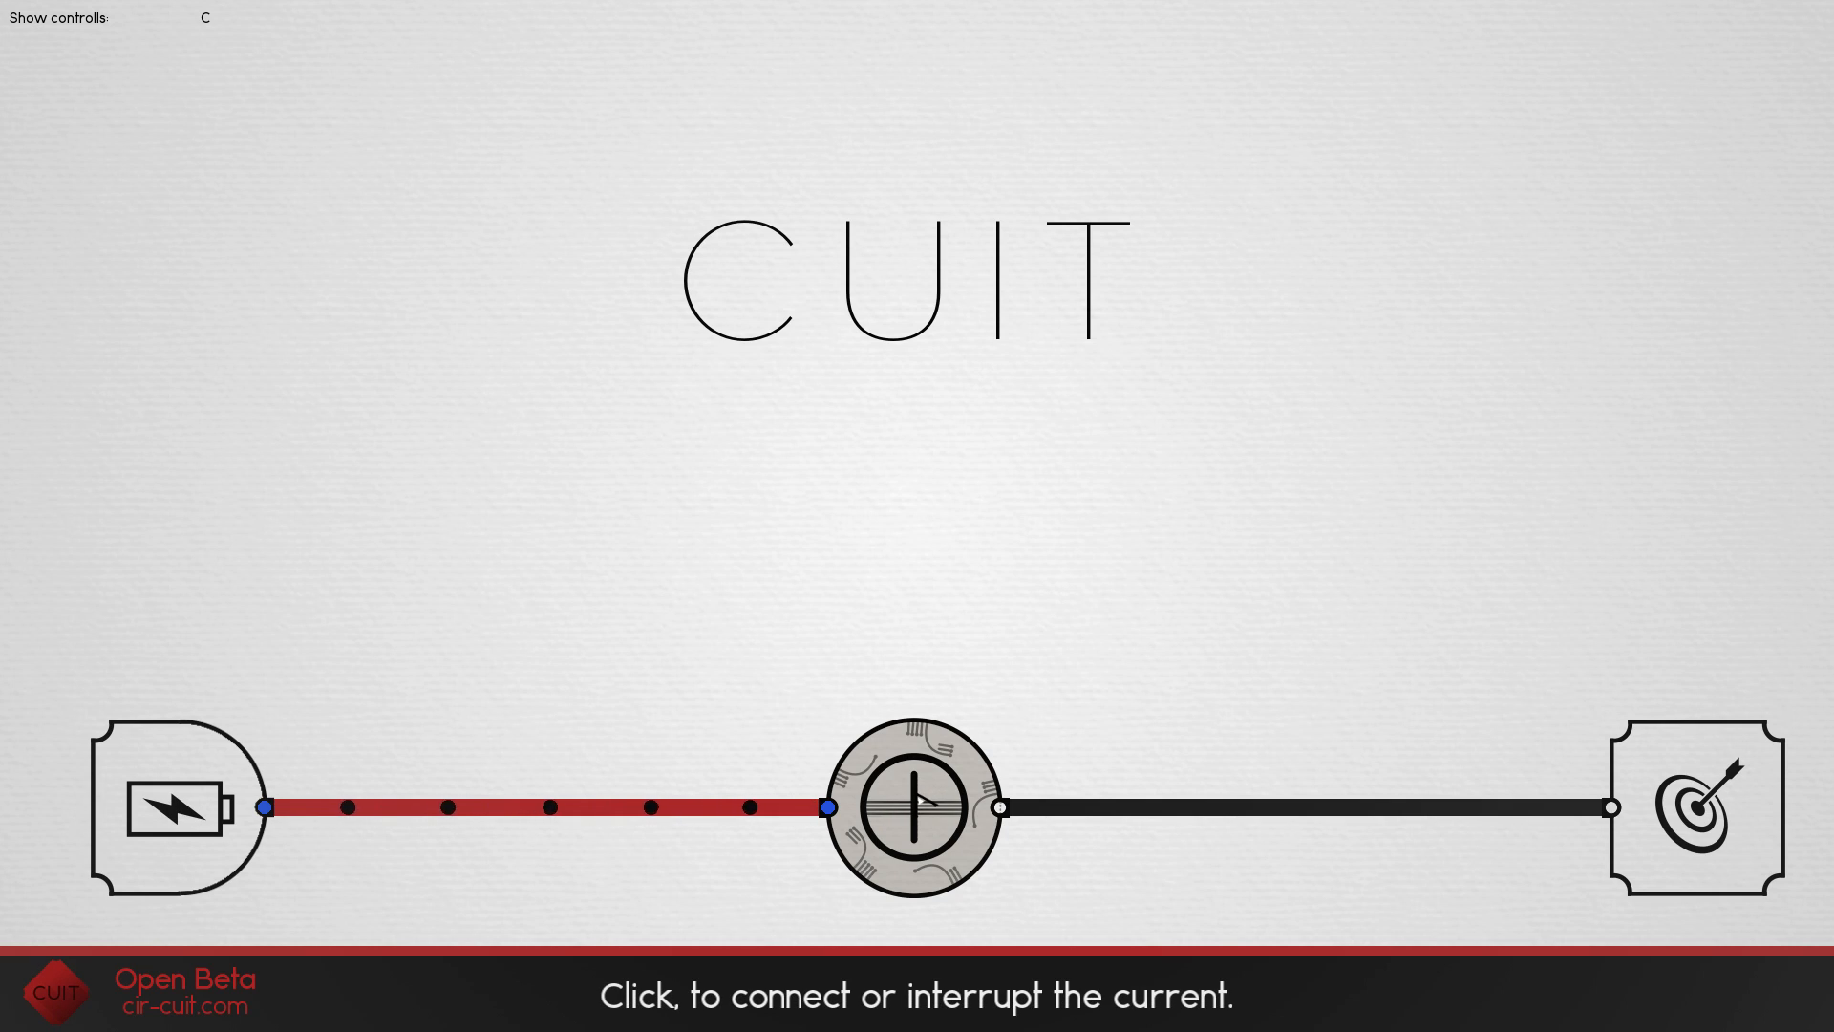
click(915, 806)
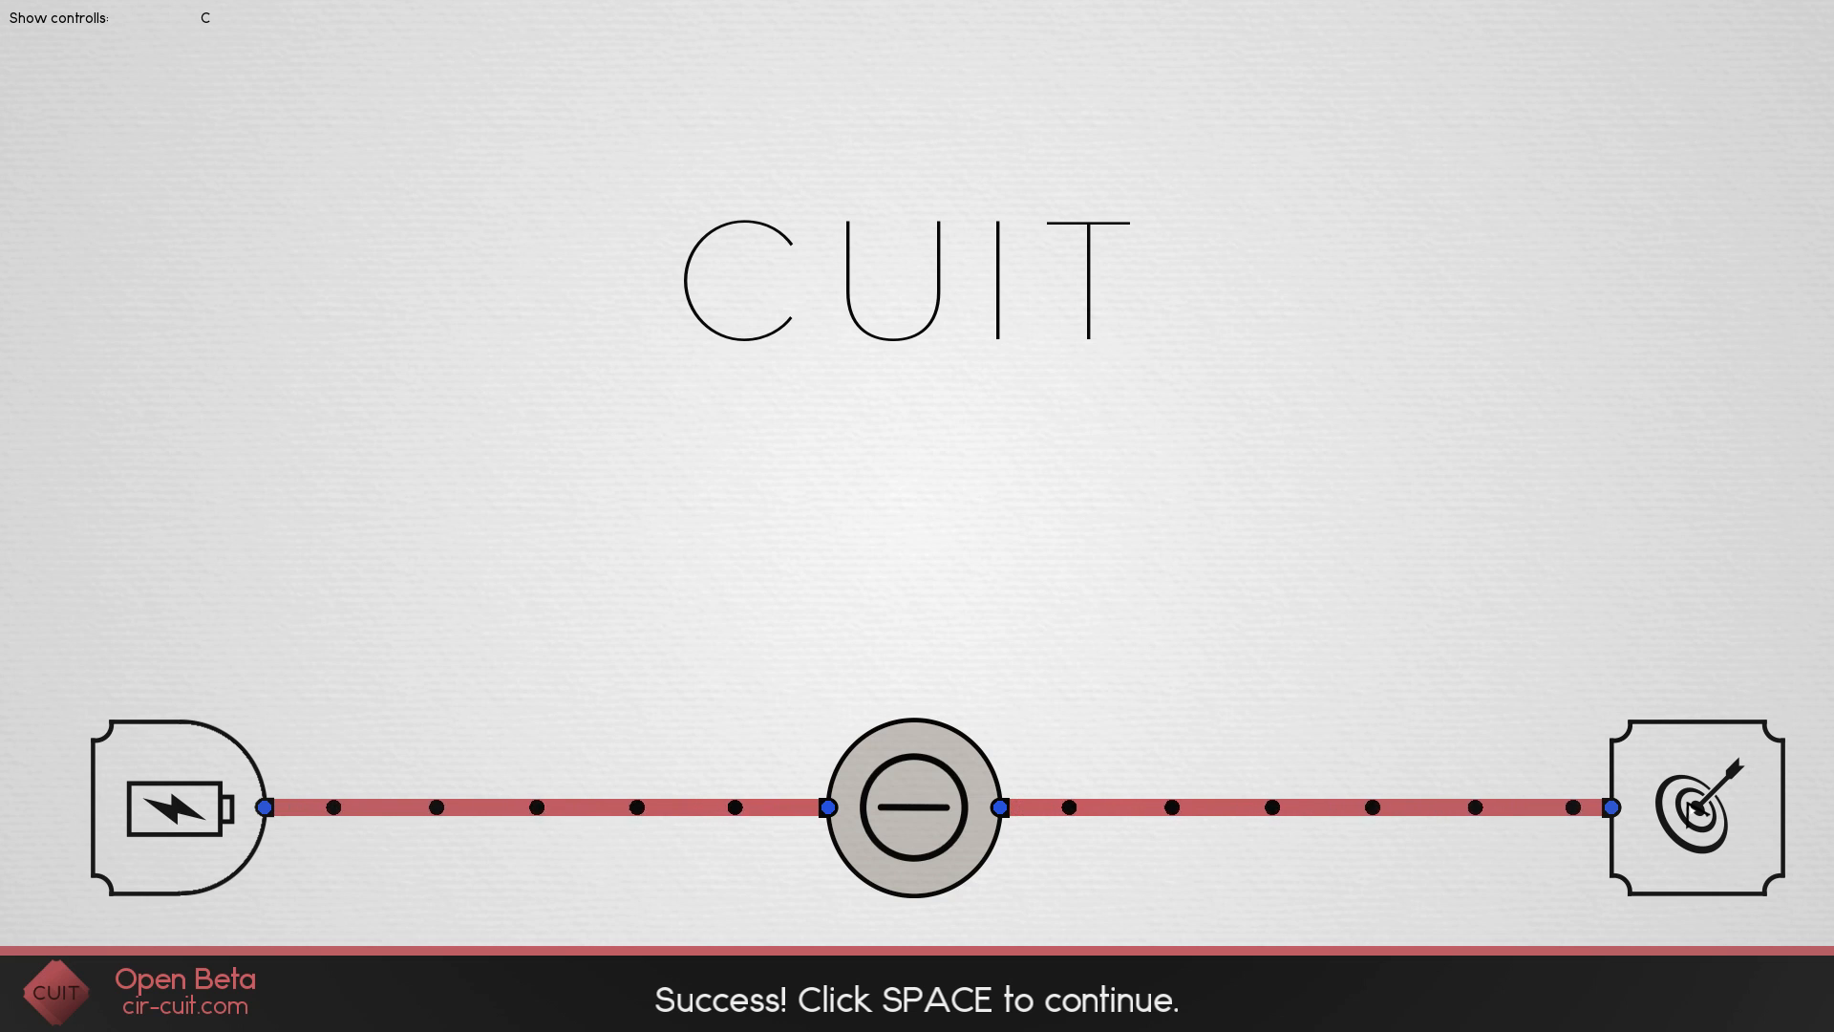
key(space)
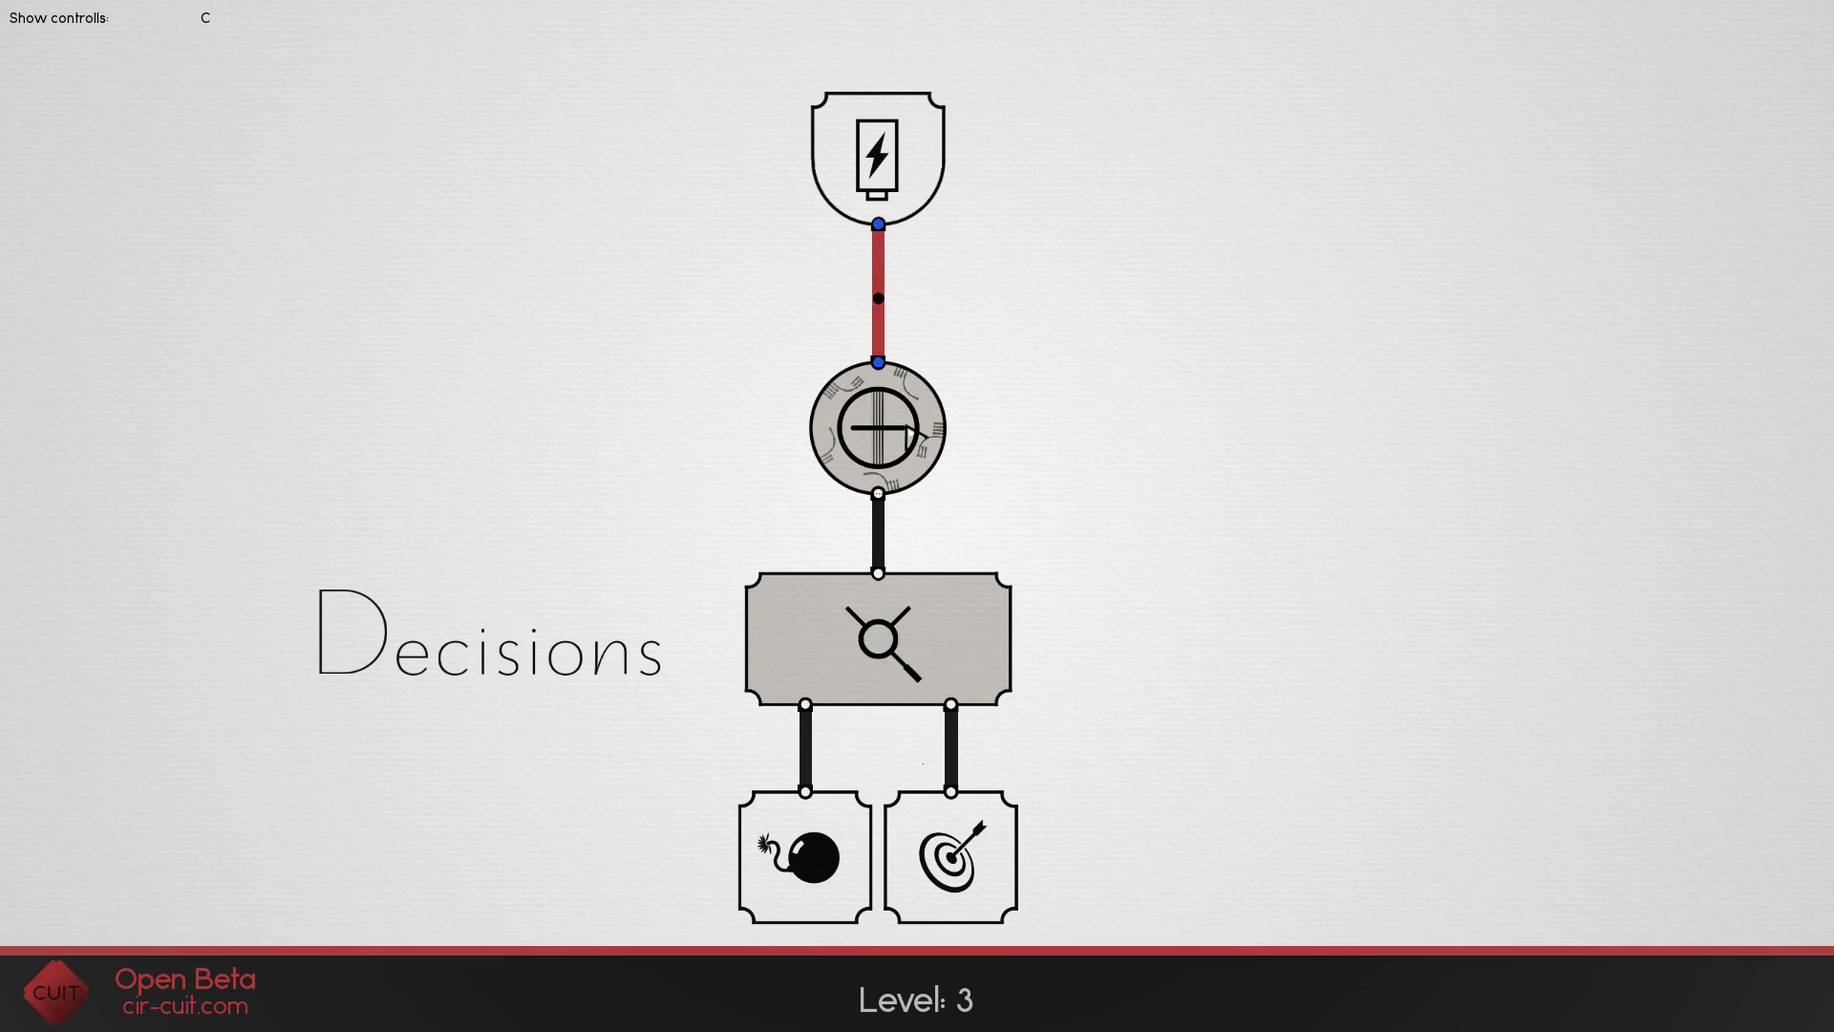
- Turn on the round switch below the battery so the splitter feeds the target
click(878, 428)
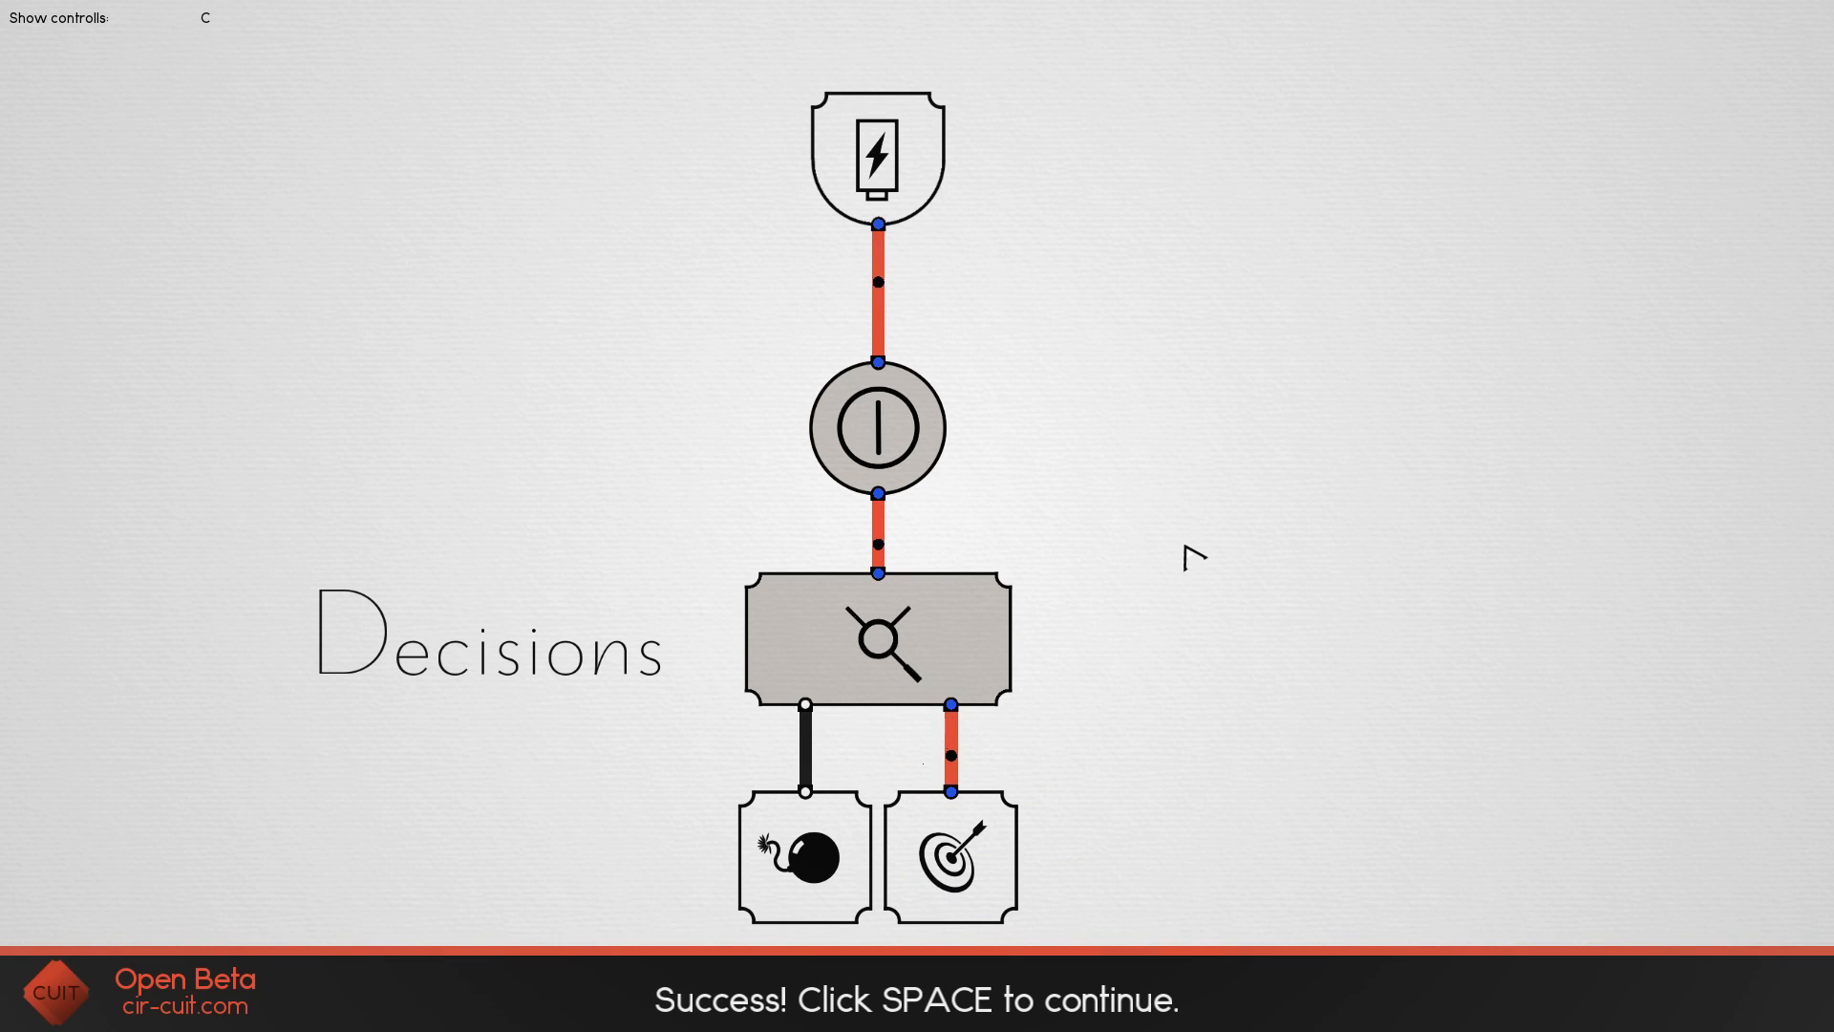
key(space)
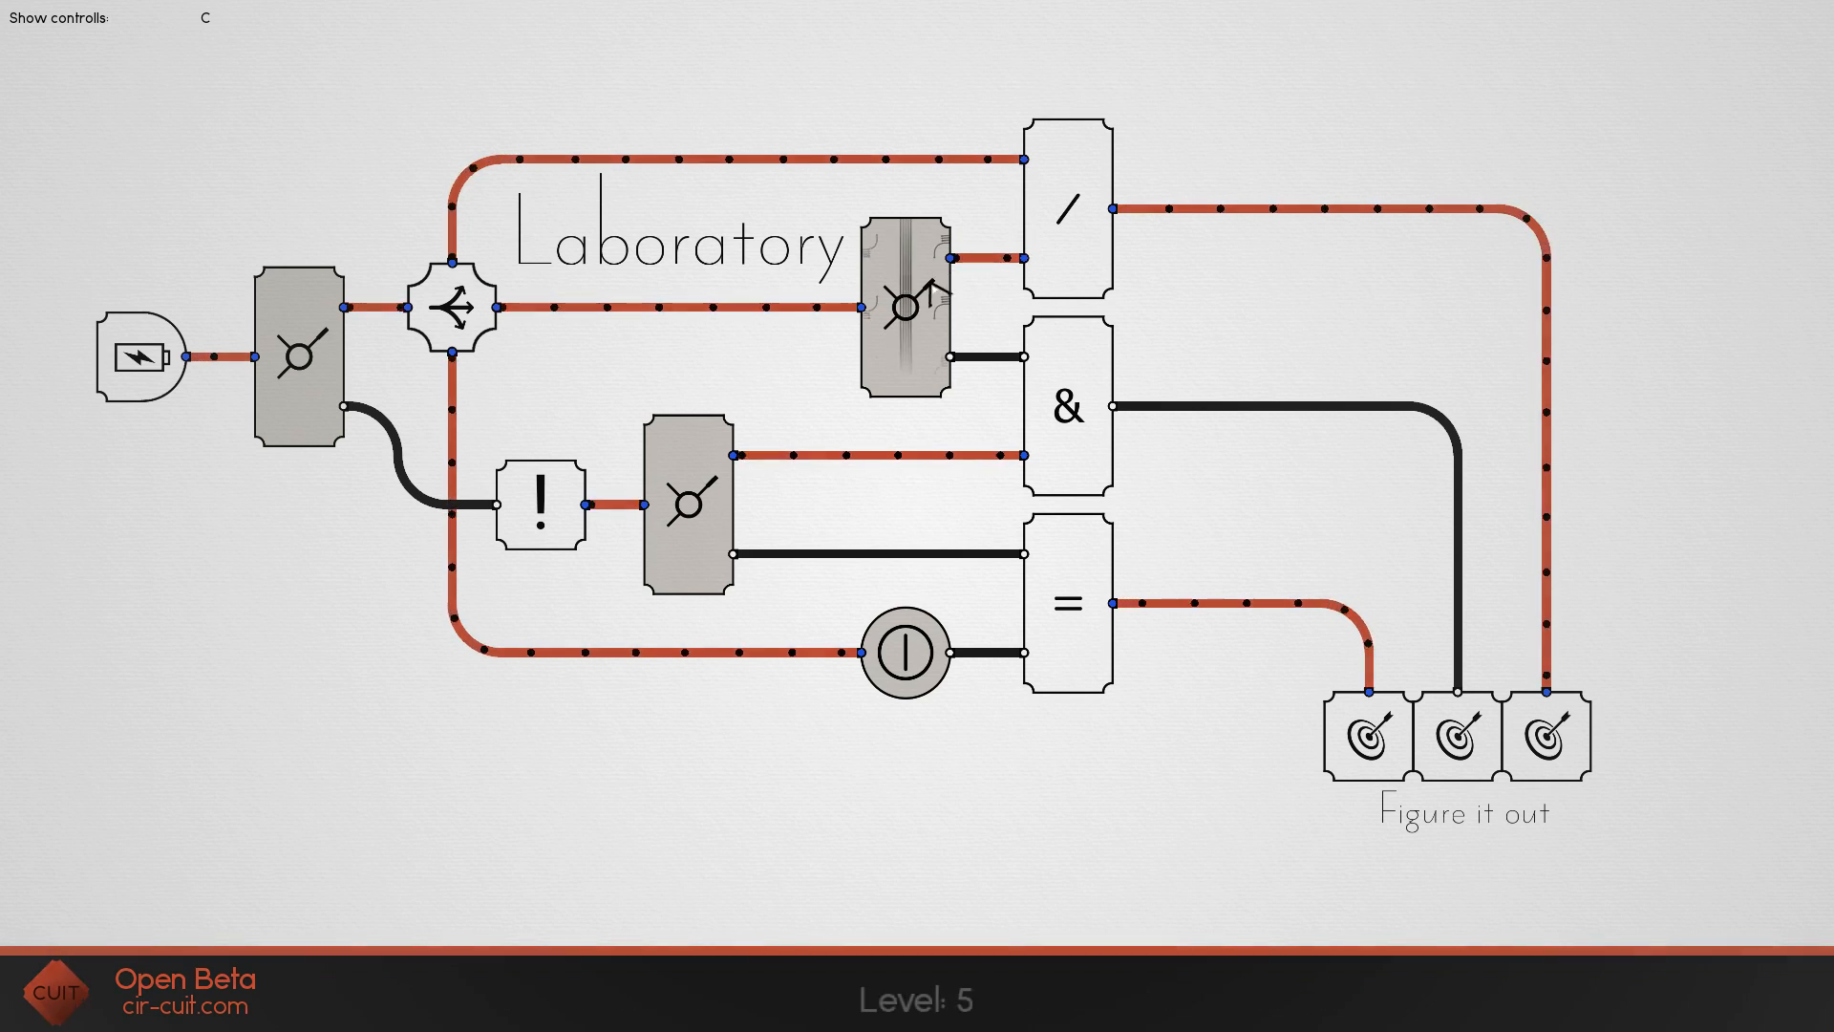
- Redirect the switch right of the title into the & gate so all three targets light
click(905, 306)
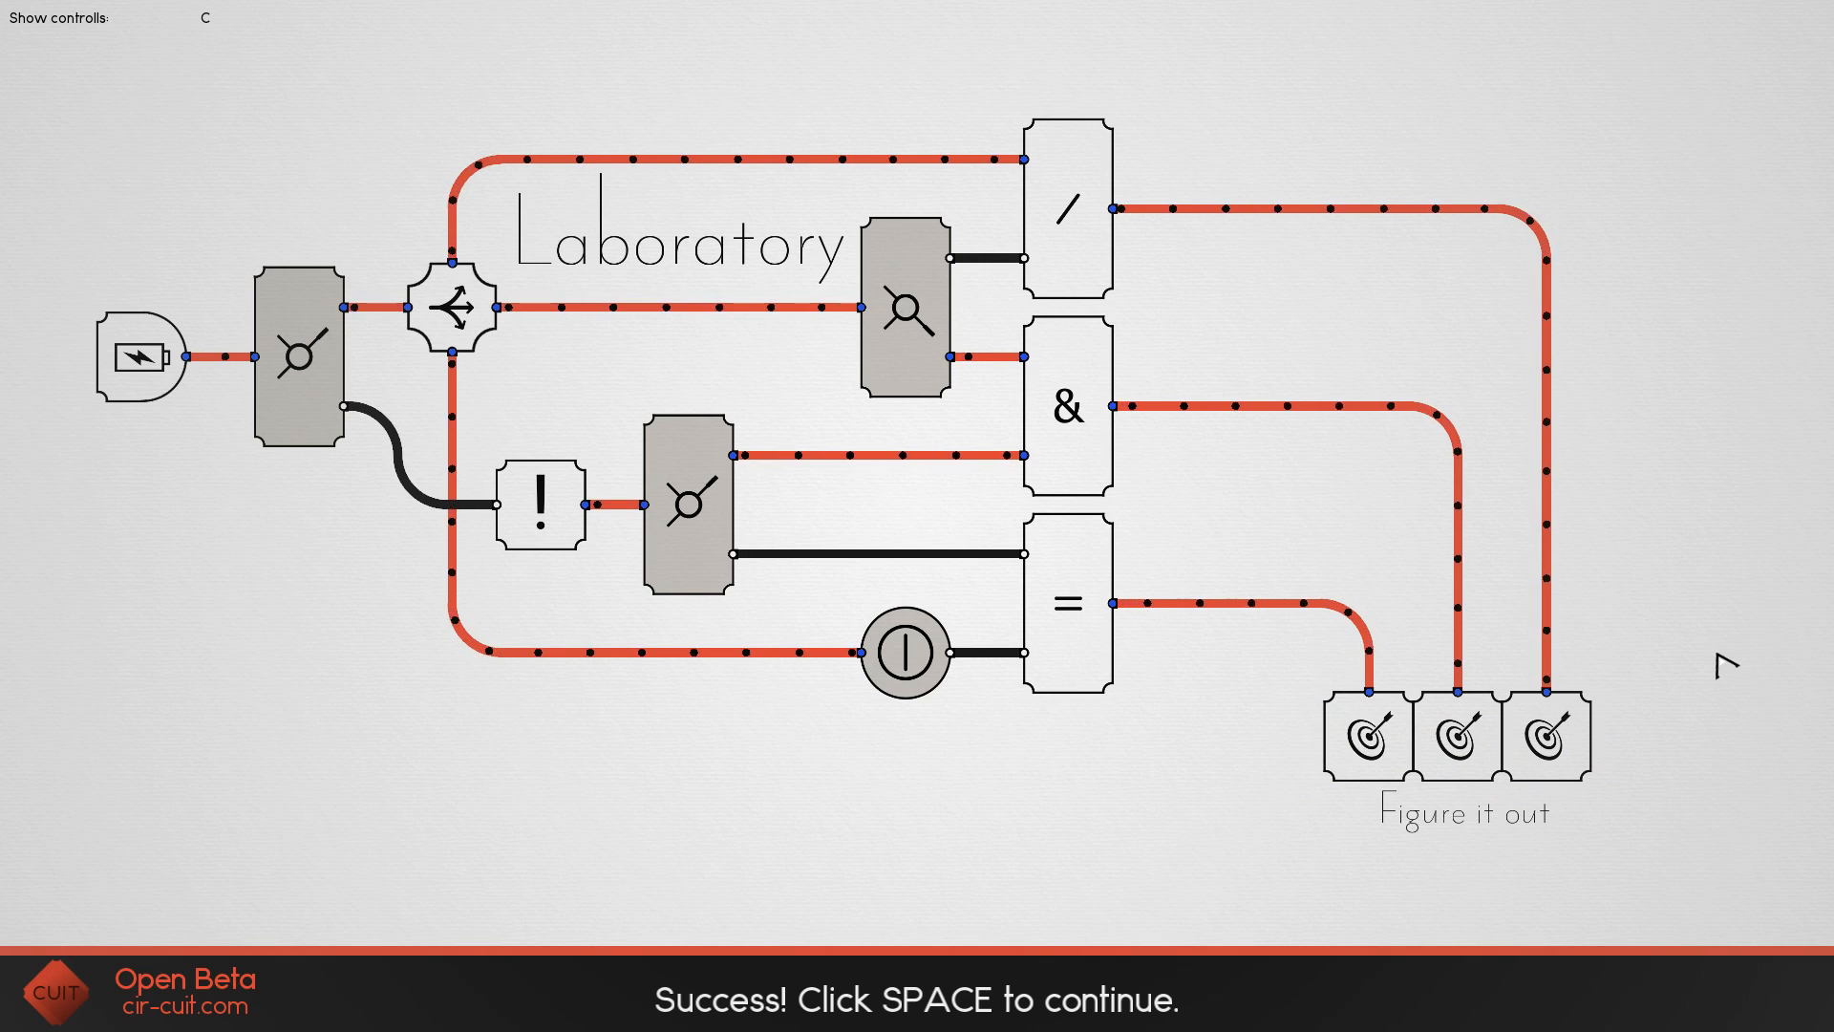
key(space)
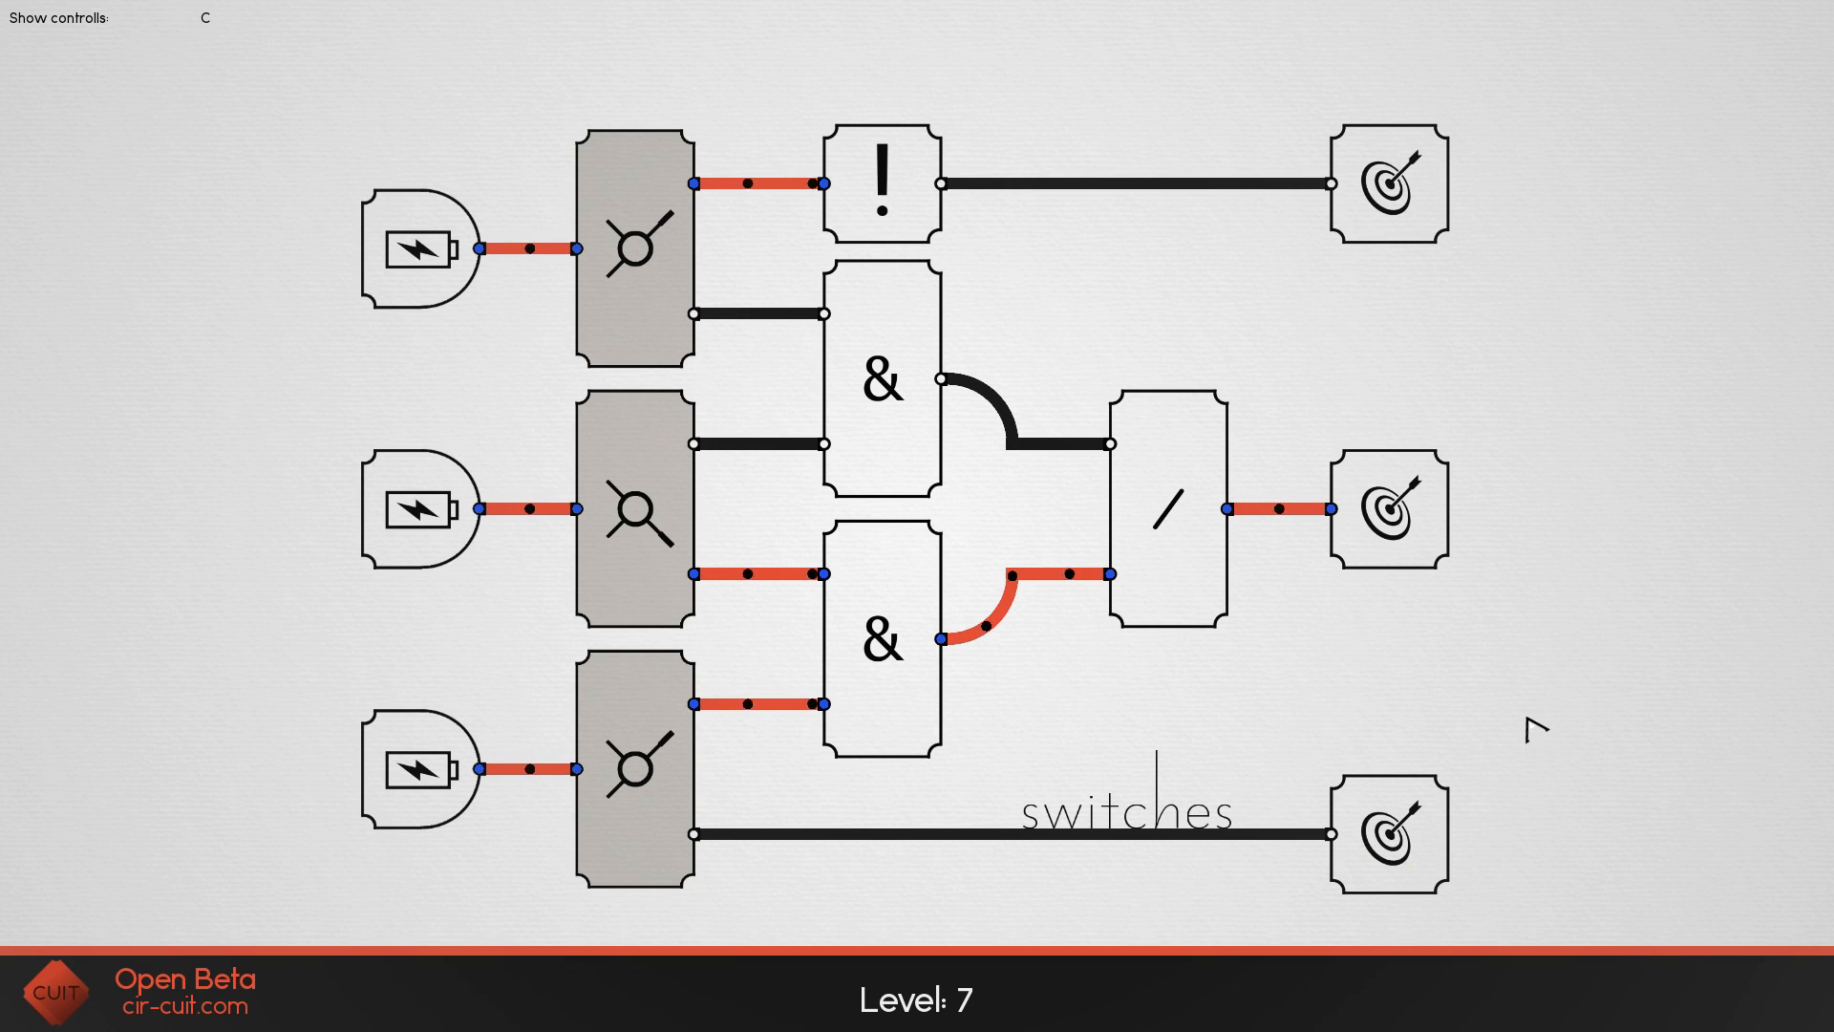
mouse_move(1451, 430)
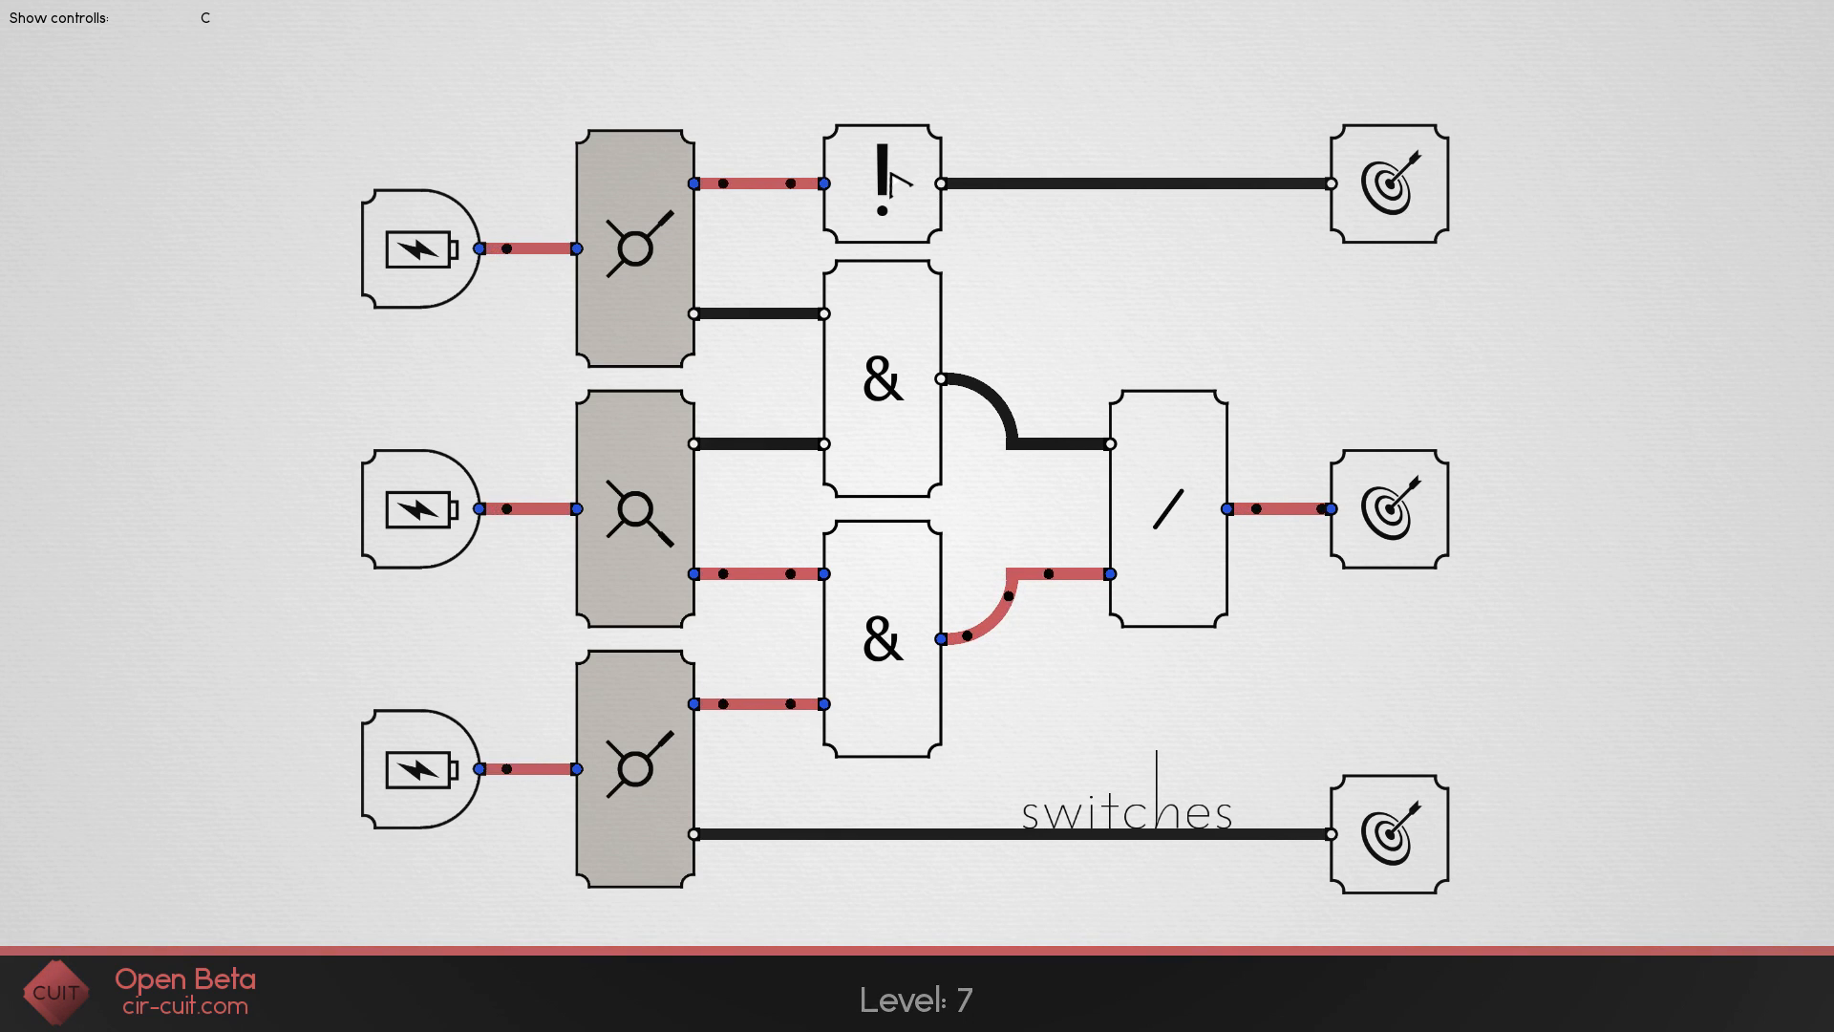
- Flip the top, middle and bottom switches so the ! gate and both & gates carry current
click(632, 256)
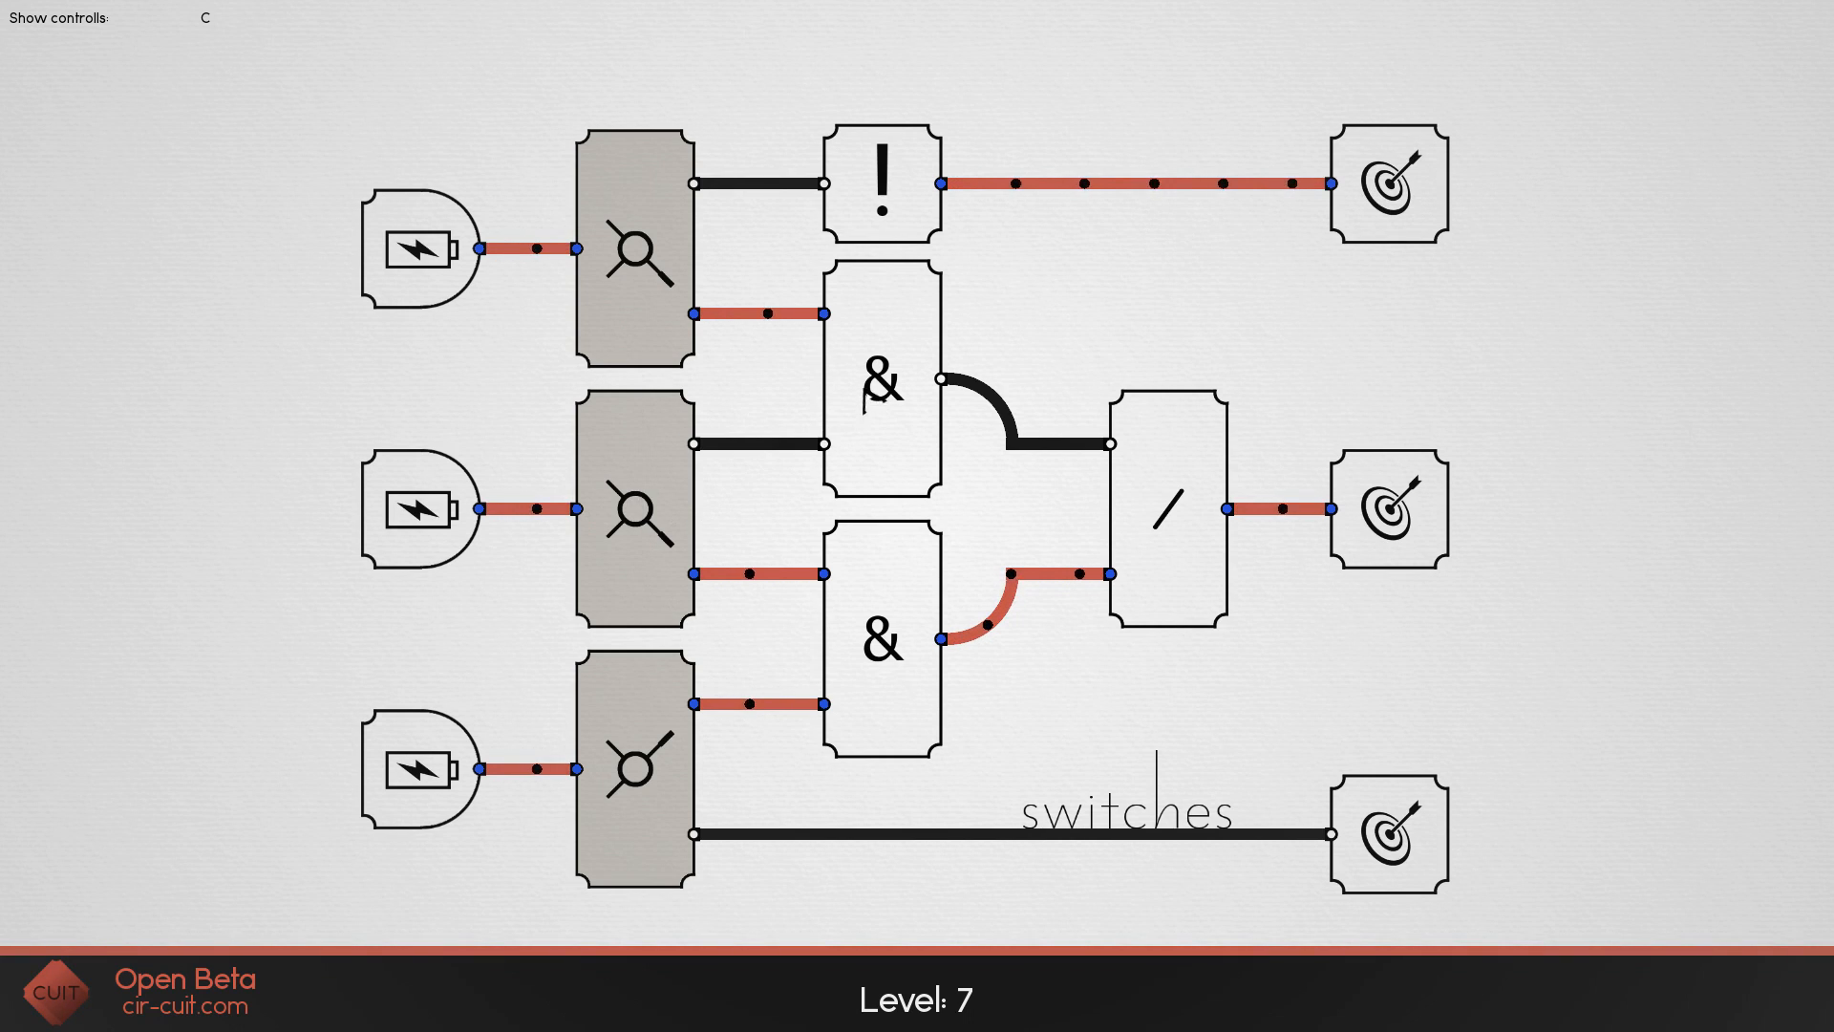
click(630, 531)
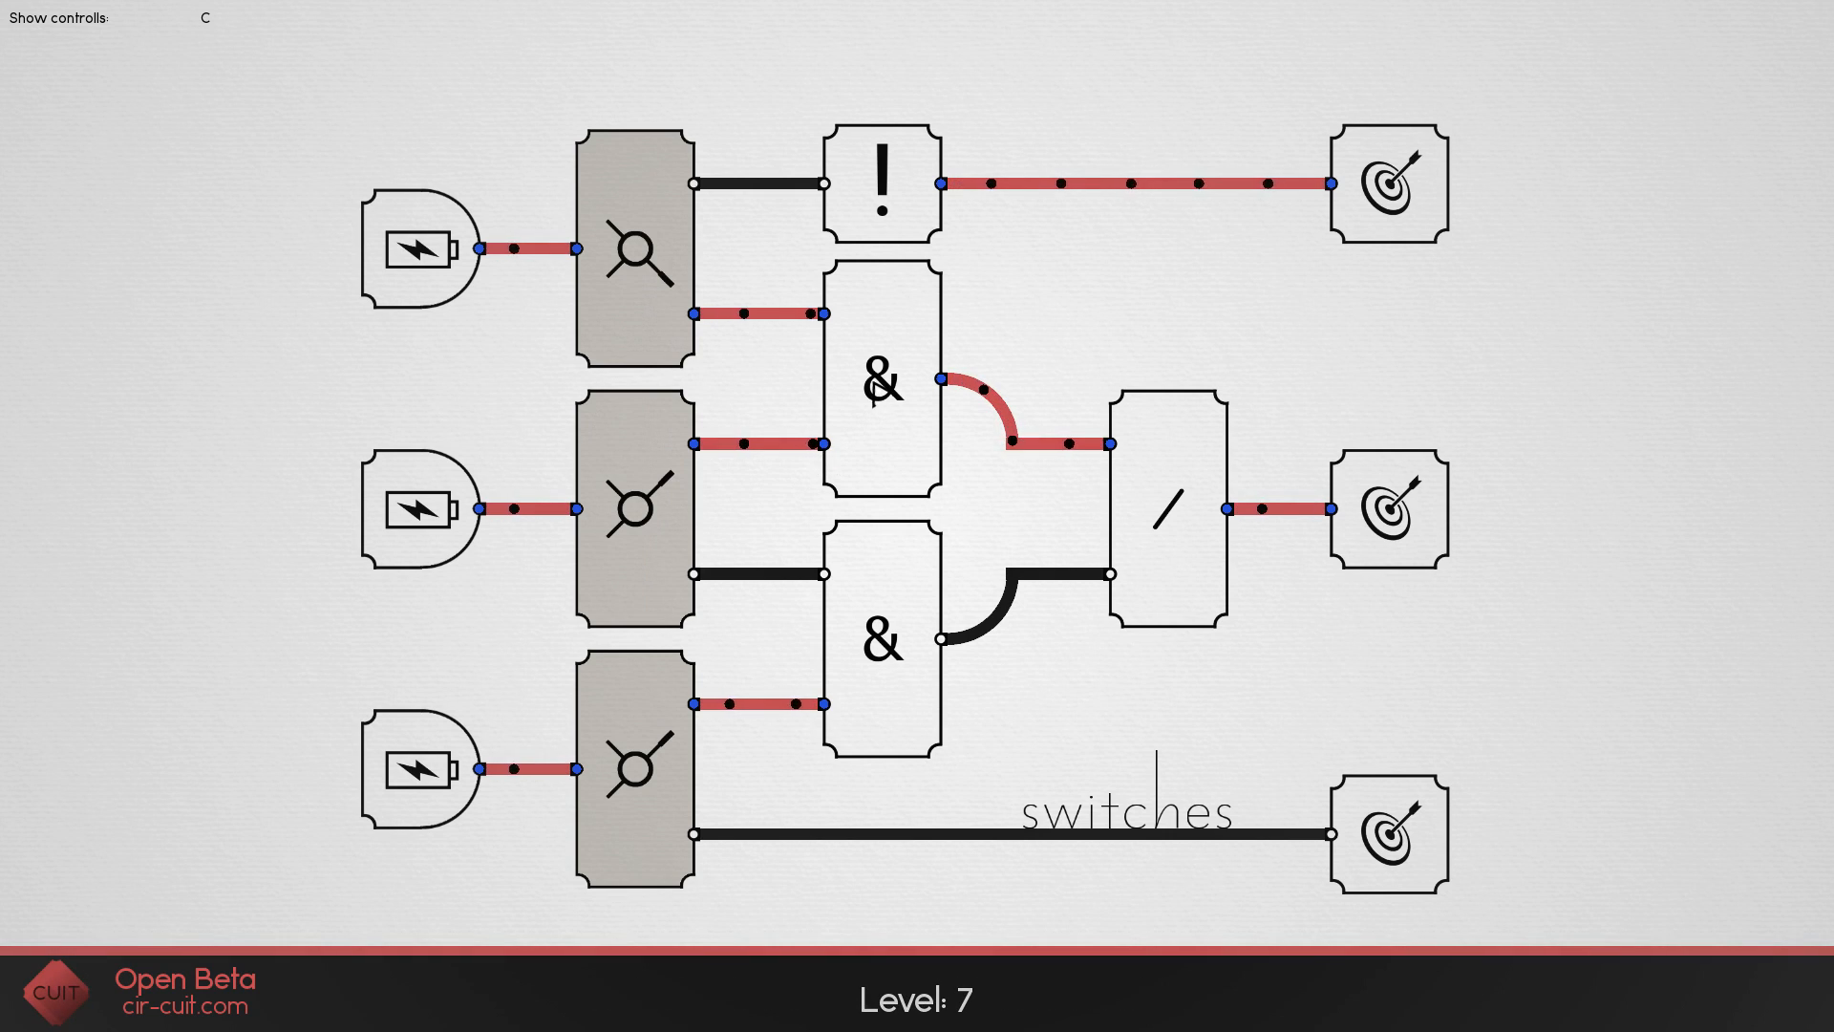
mouse_move(986, 378)
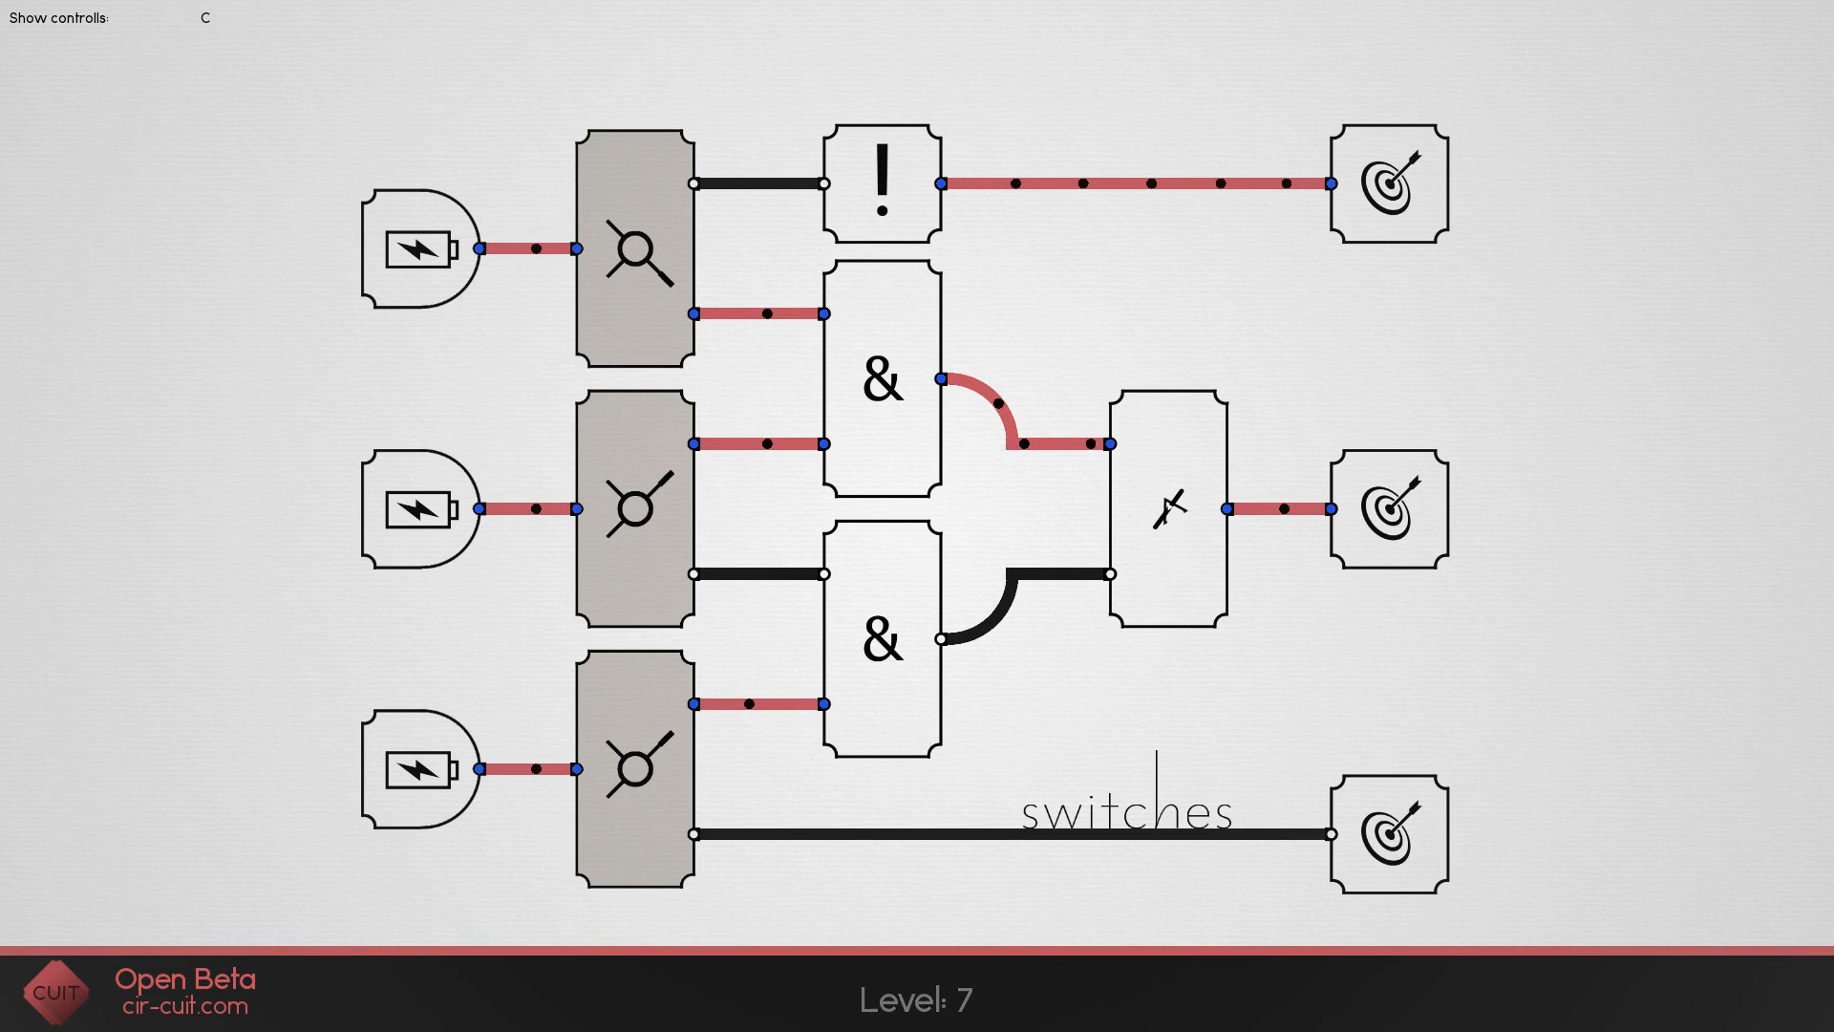
click(633, 776)
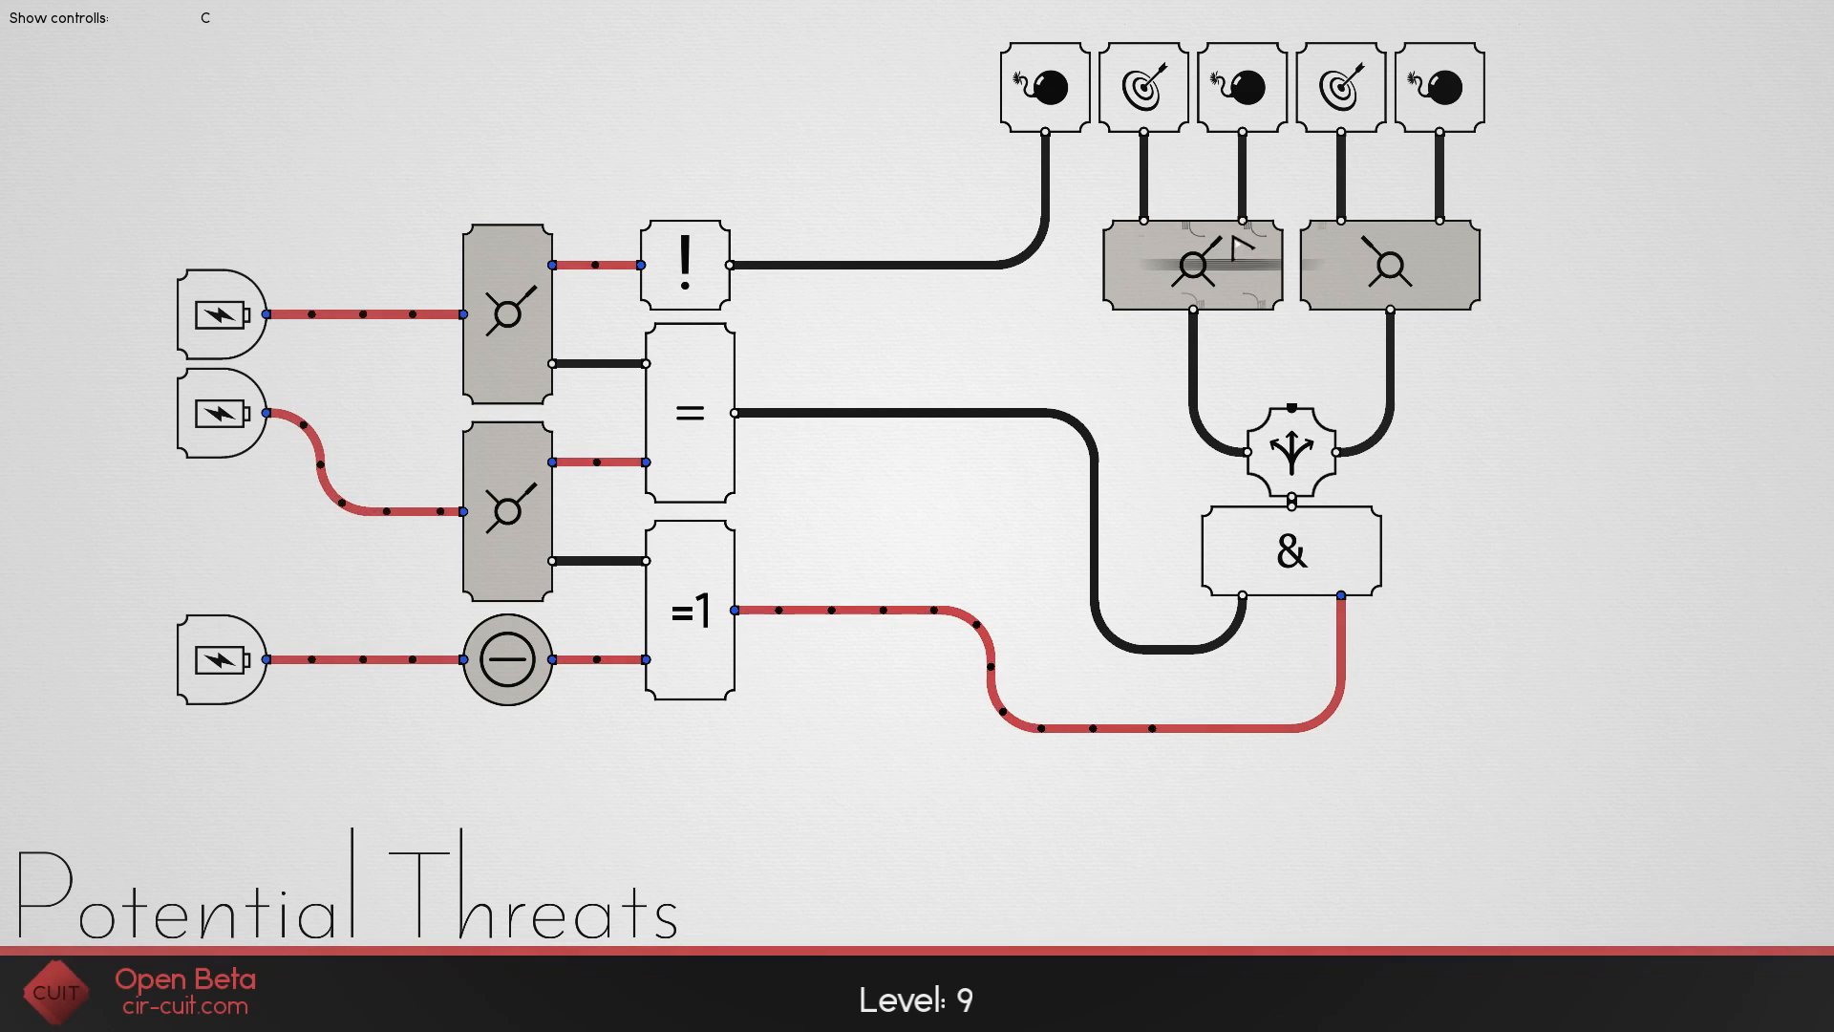
- Flip the switches so the = gate powers both targets, then continue to Level 10
click(1193, 272)
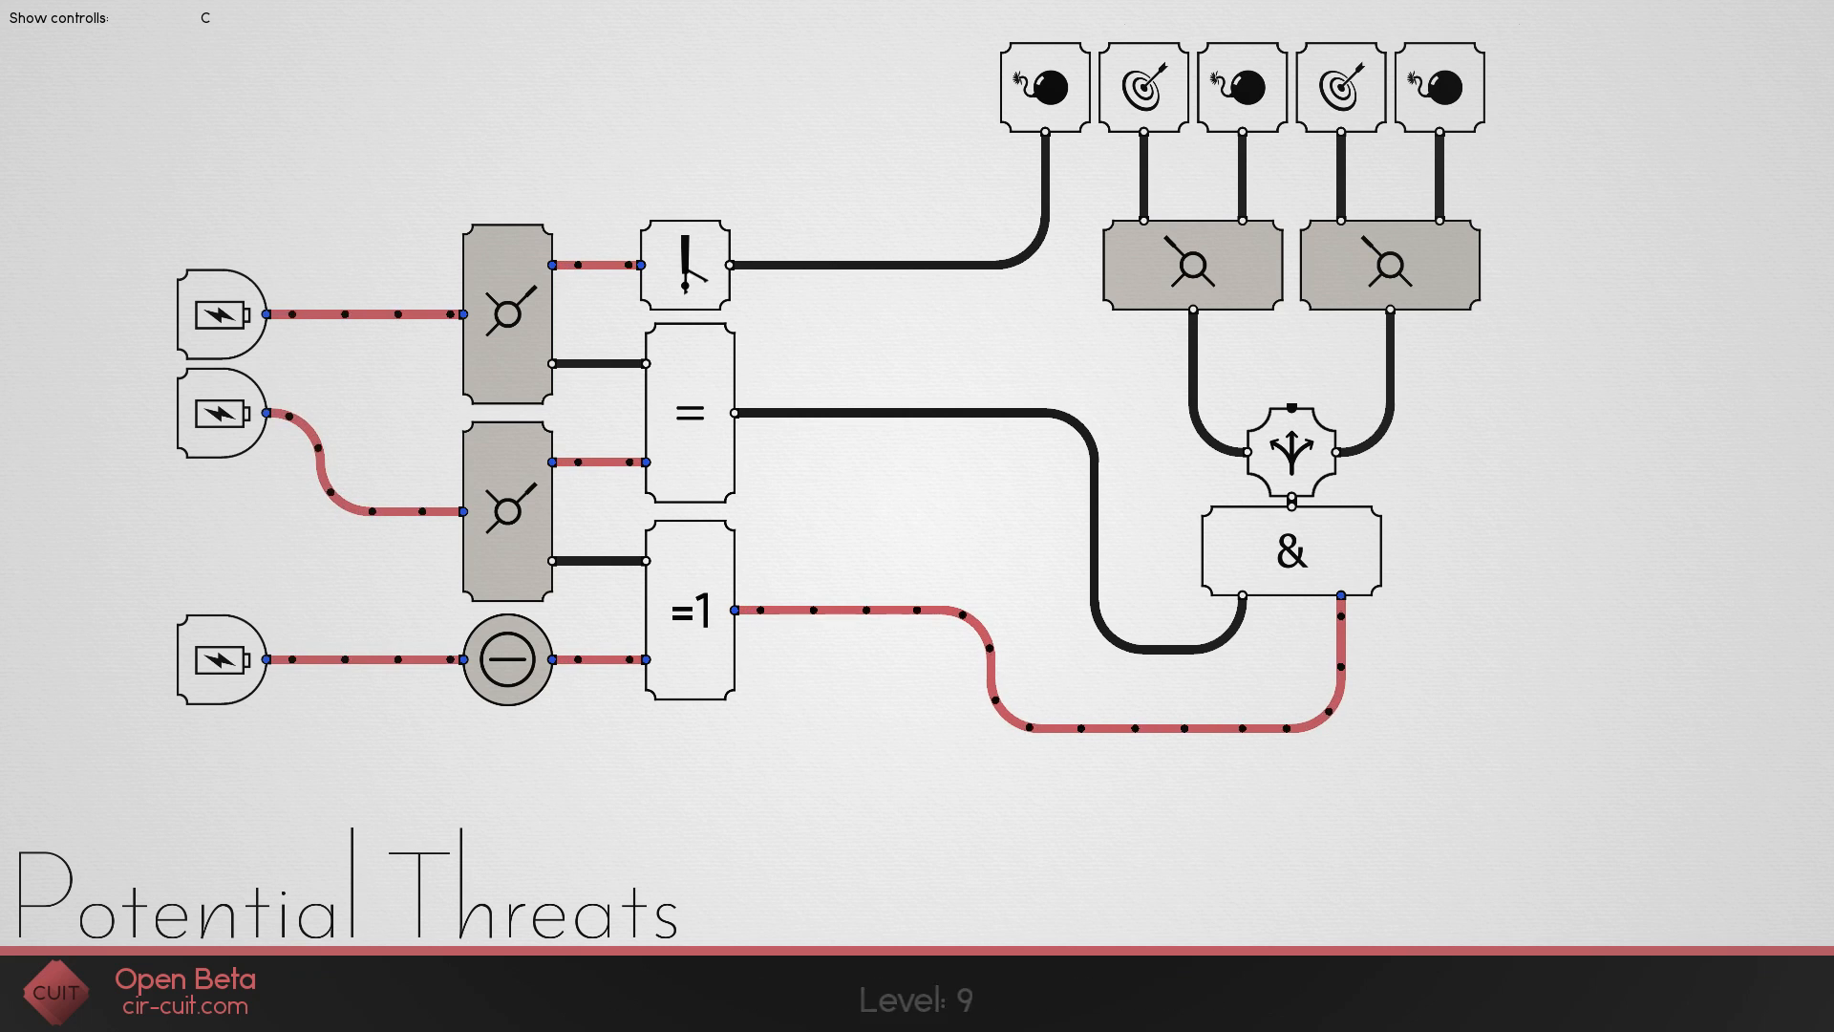
click(506, 310)
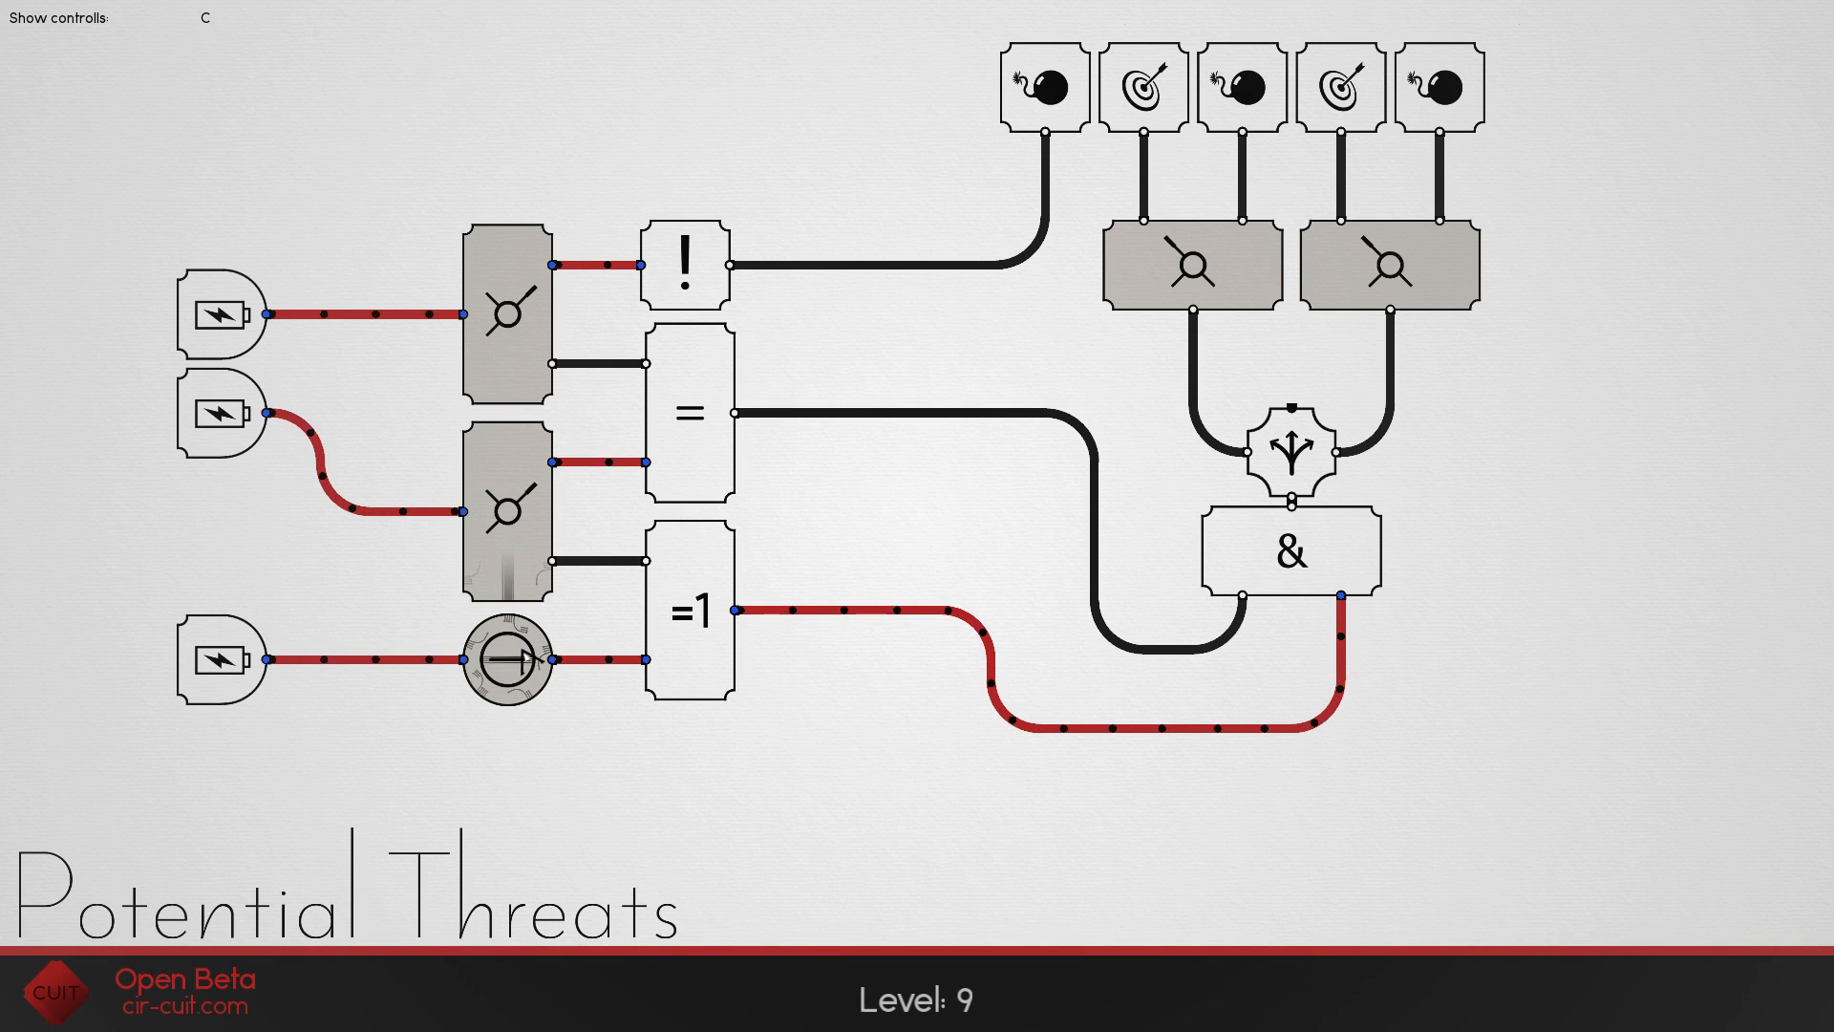
click(505, 655)
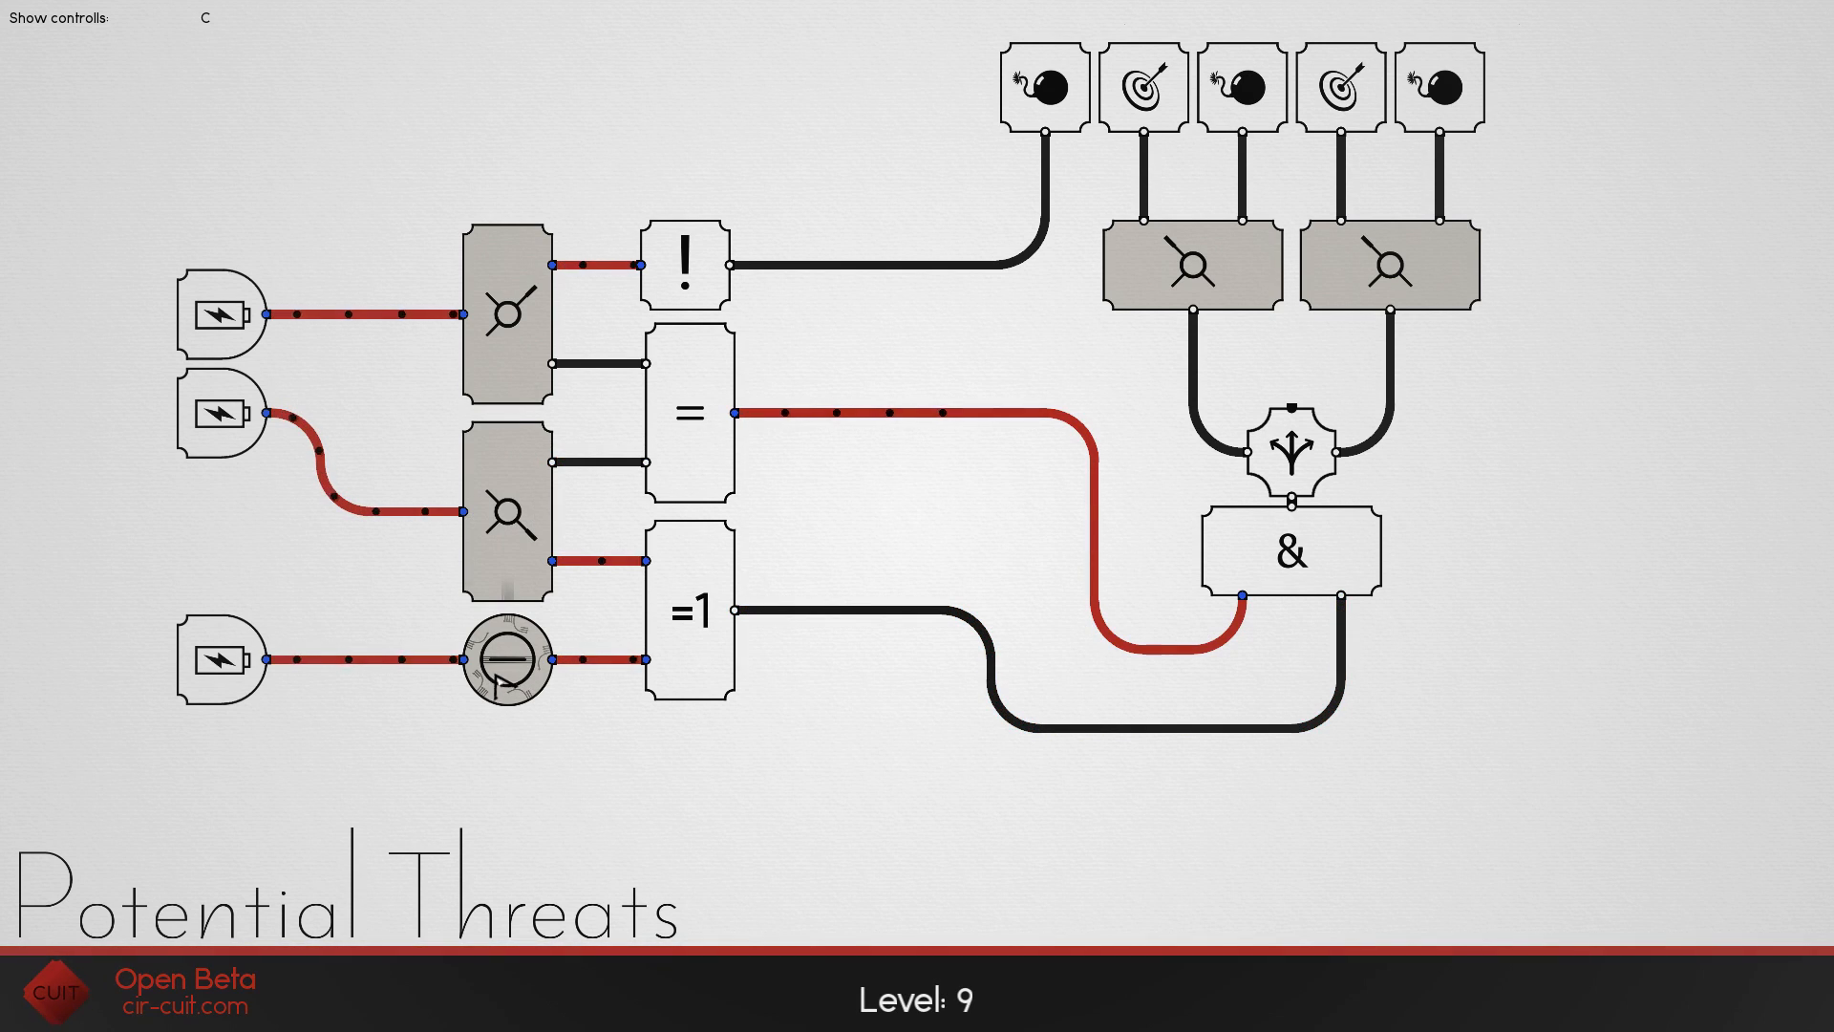
click(507, 661)
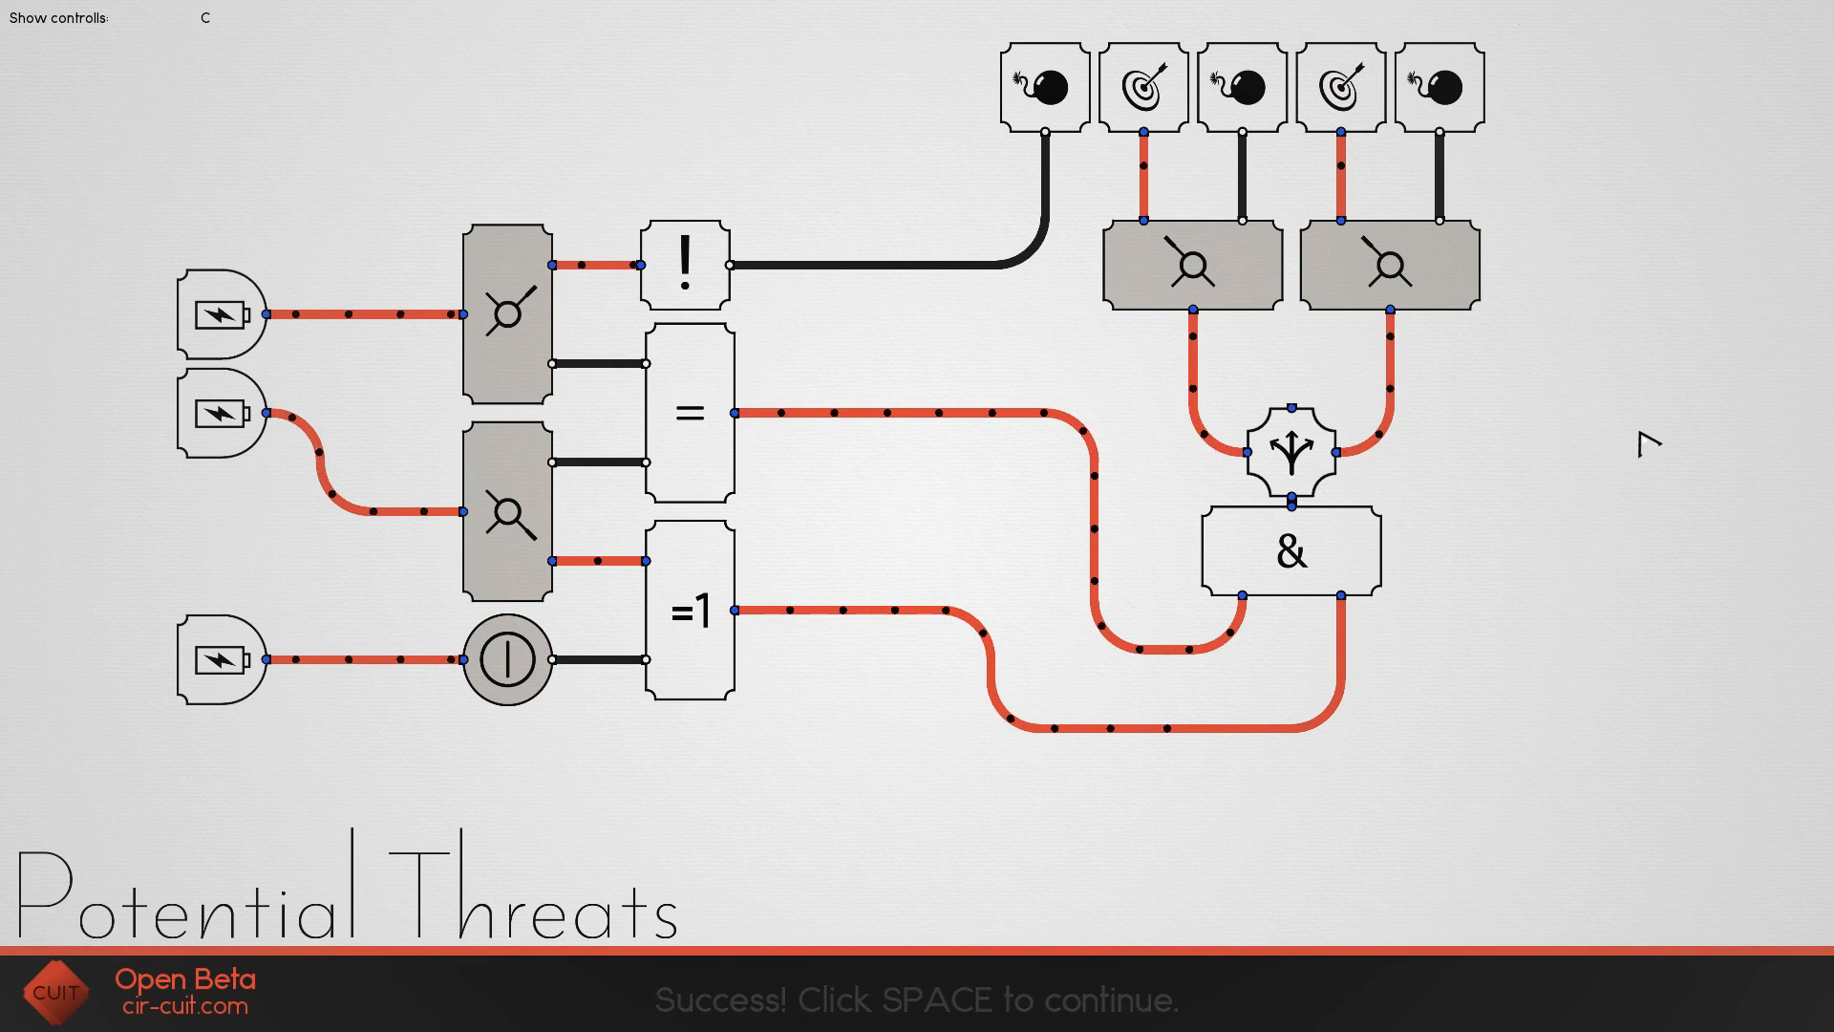
key(space)
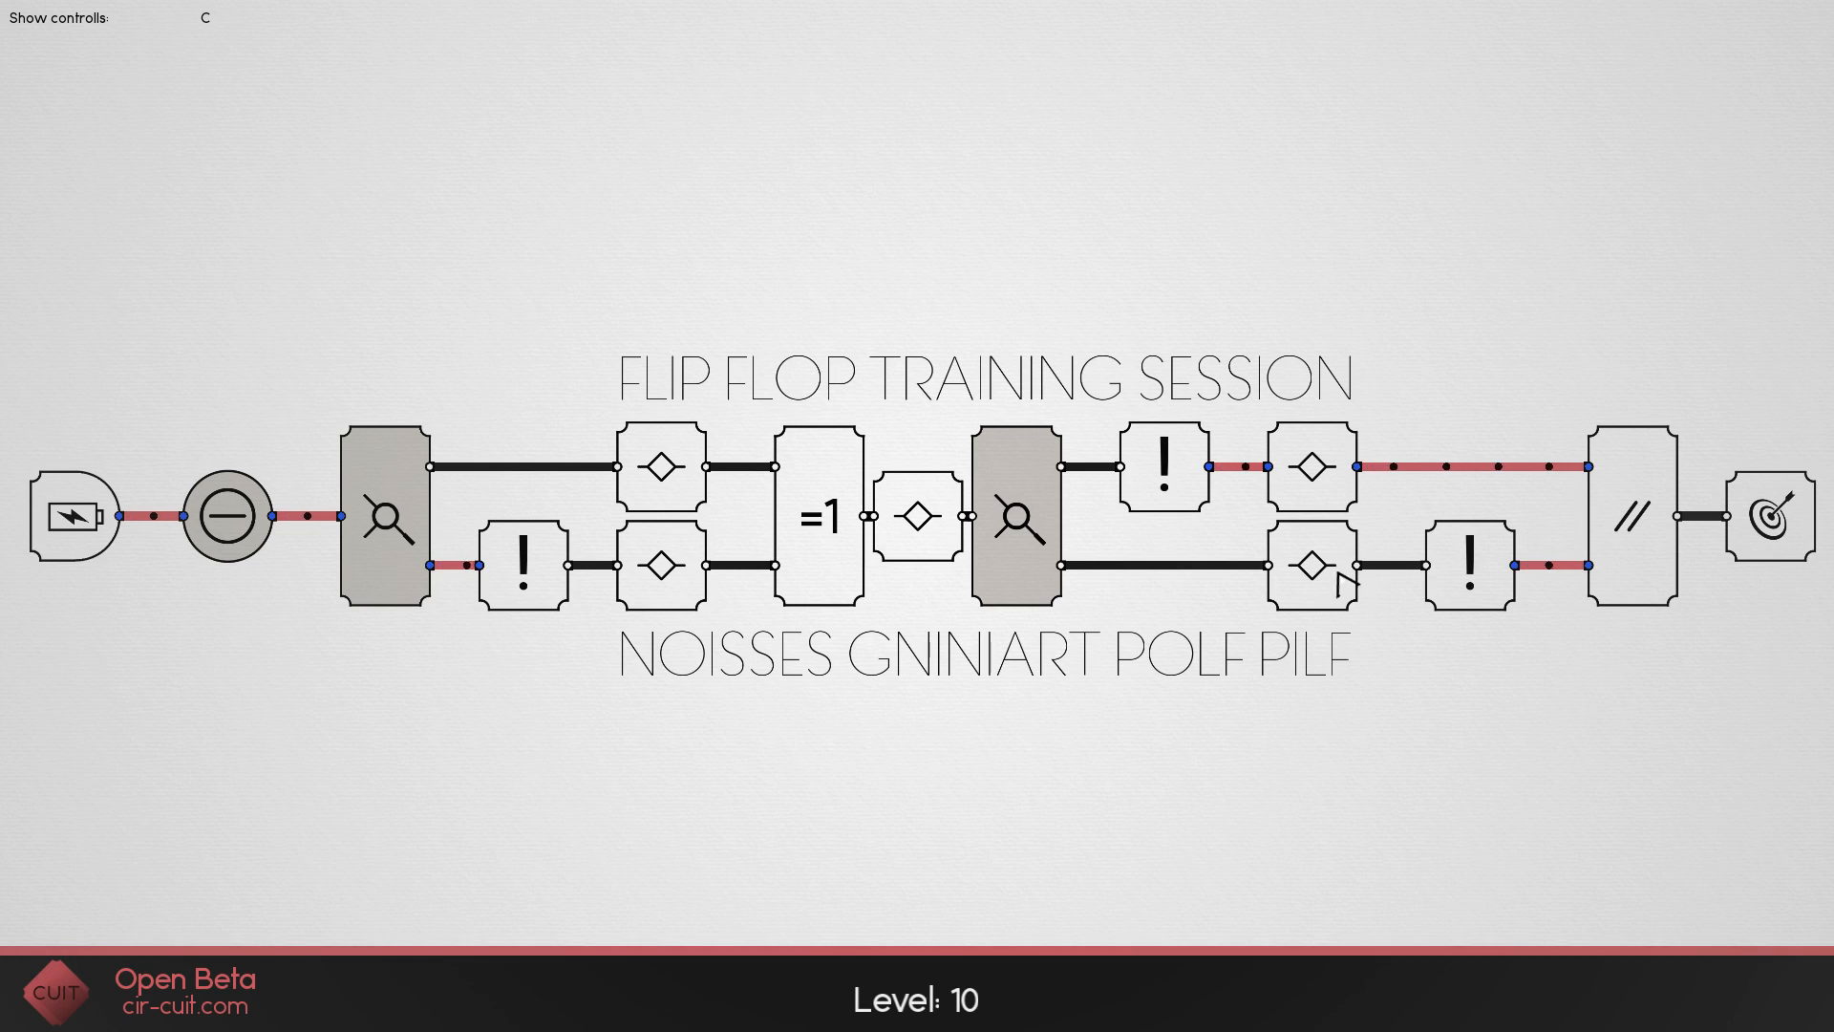
- Set the power and selector switches so the flip flop lights the target, then continue to Level 11
click(1165, 477)
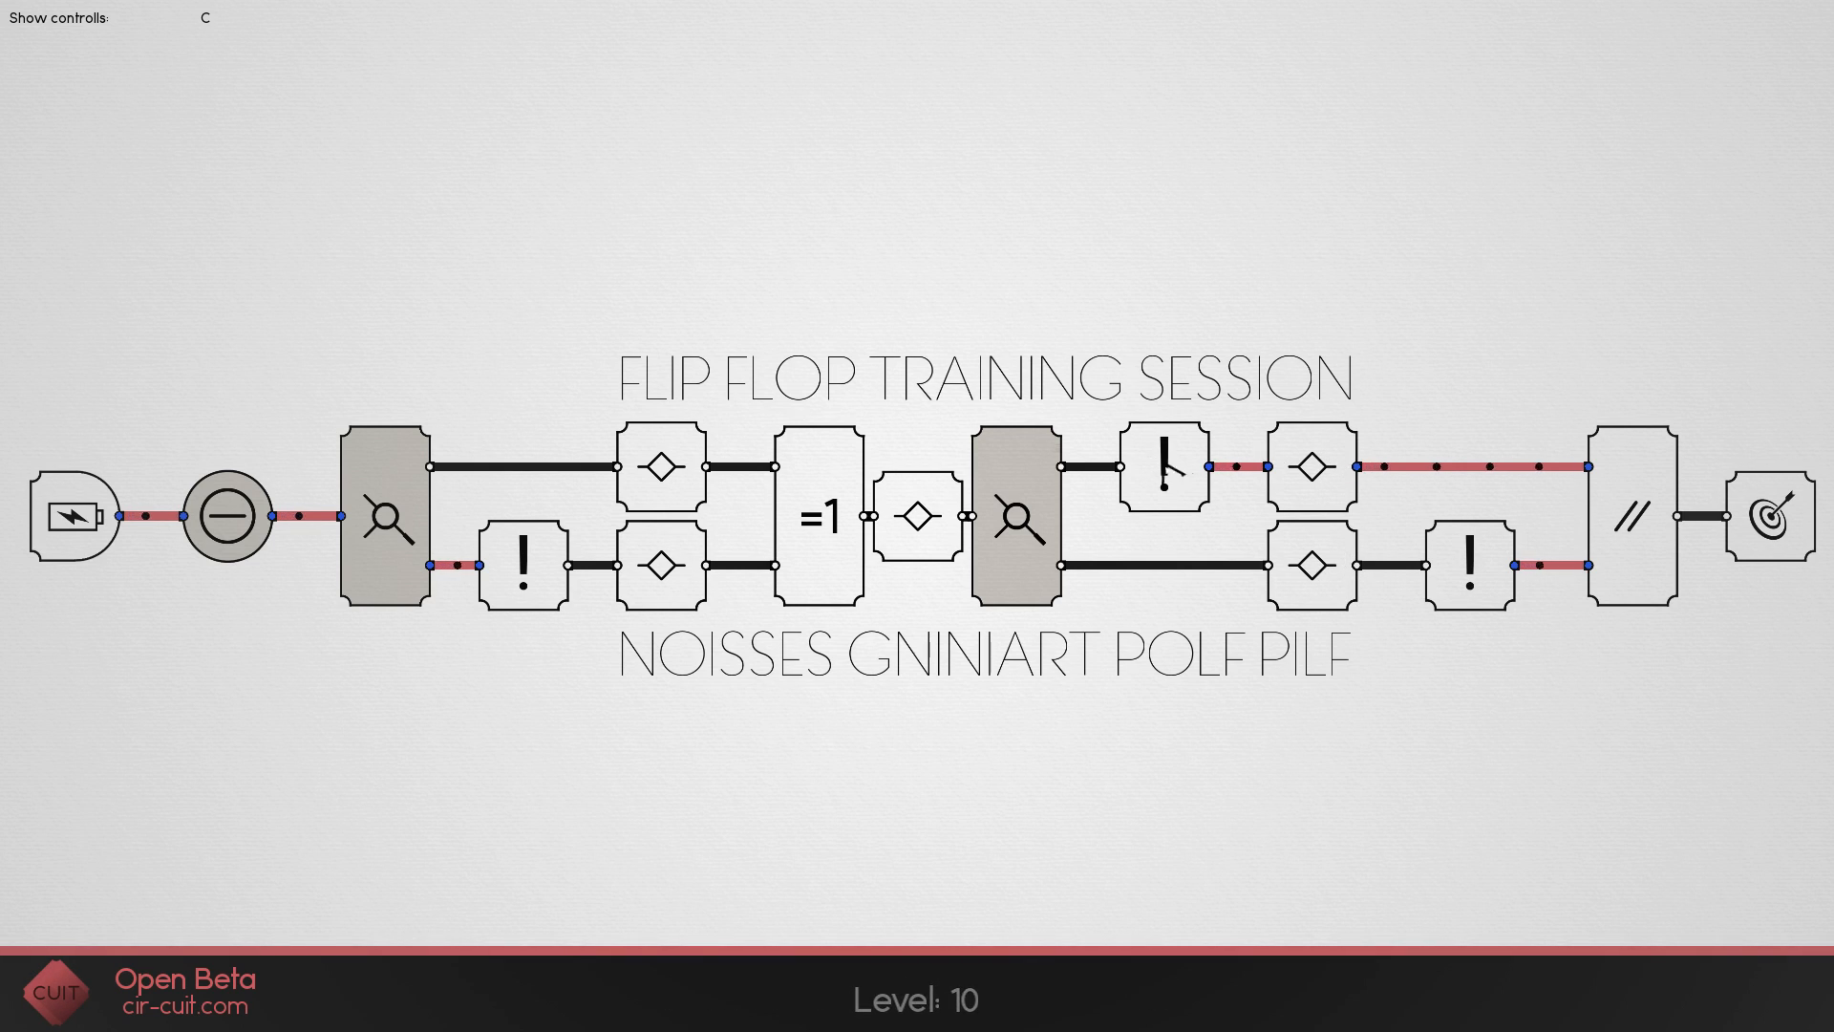
click(226, 516)
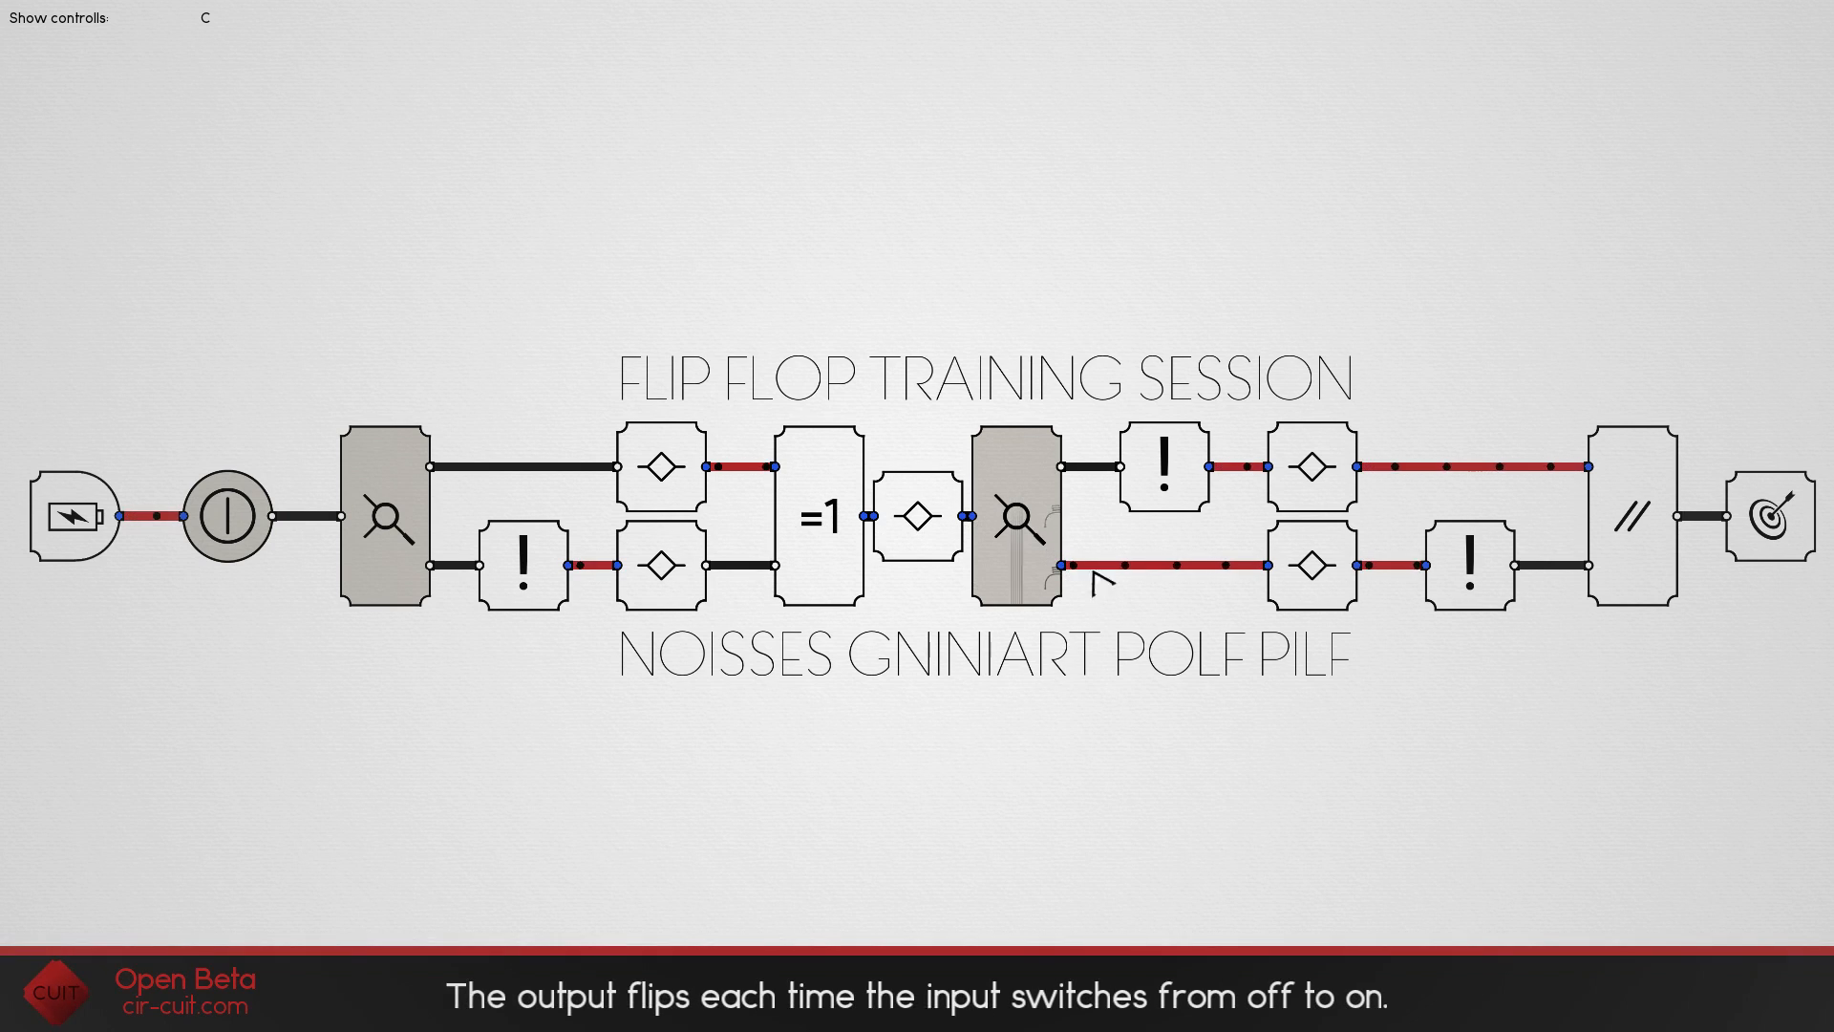
click(227, 519)
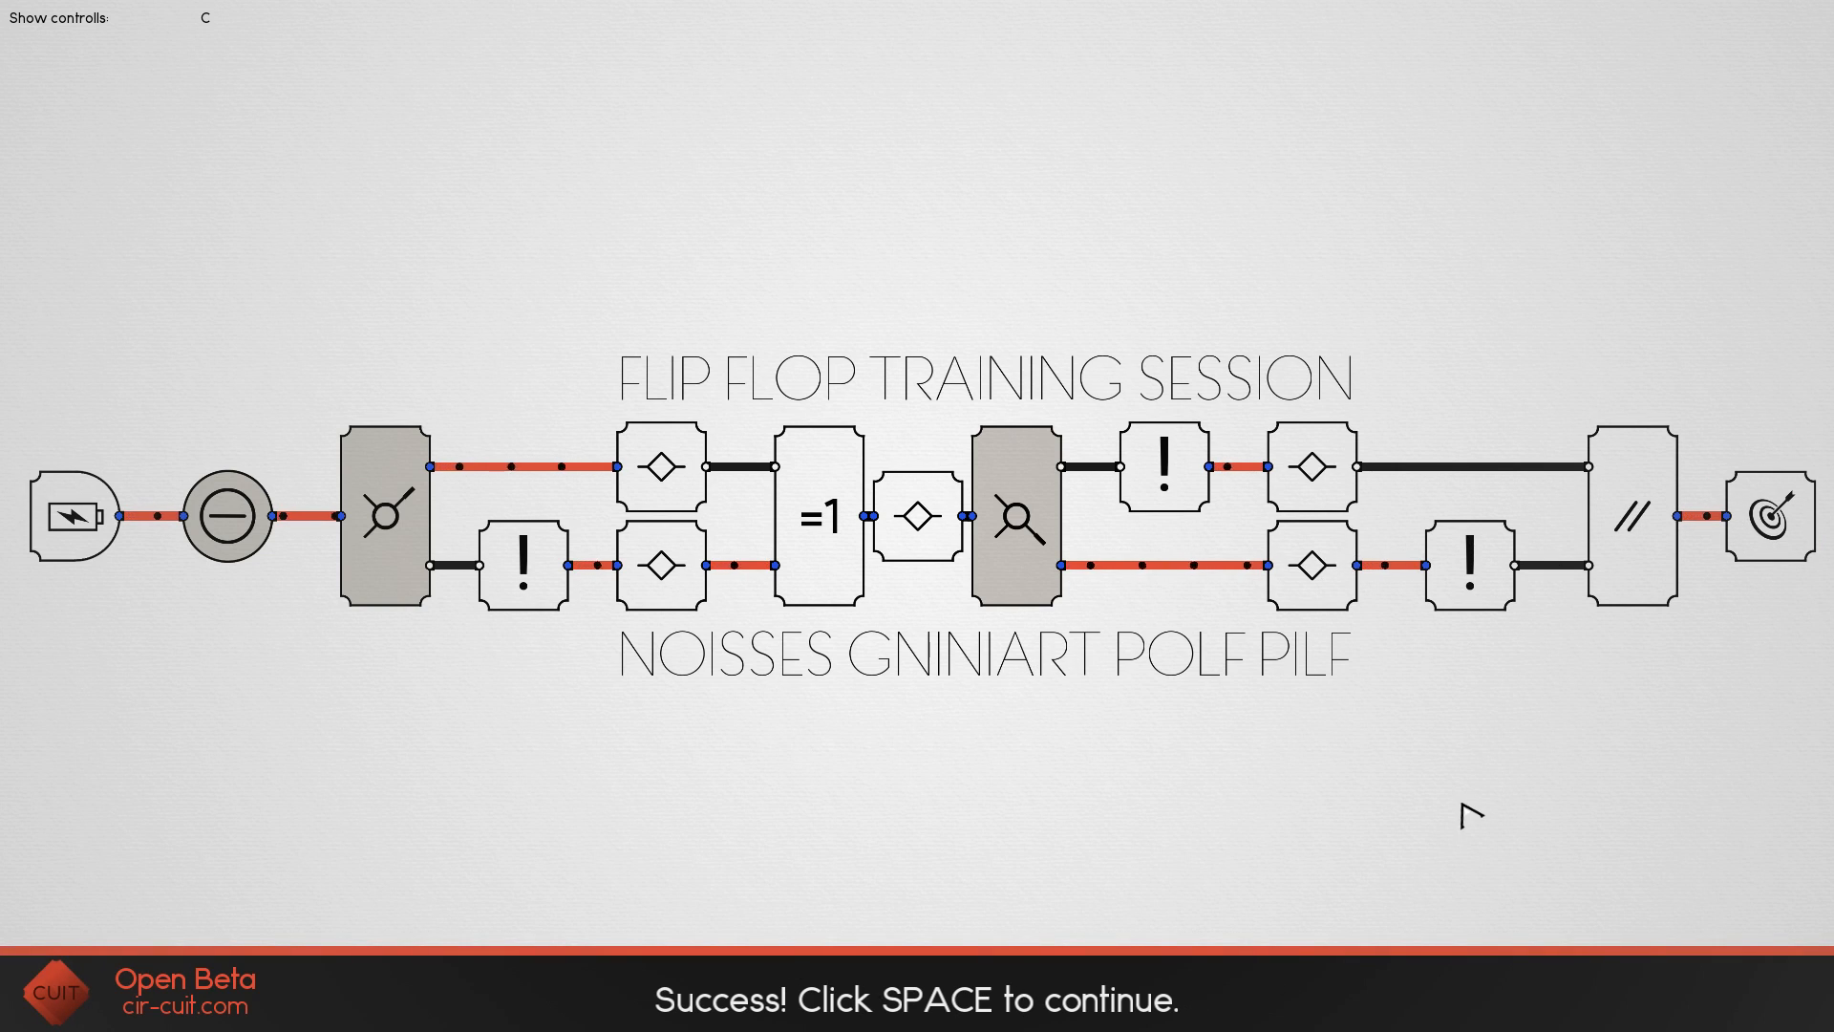
key(space)
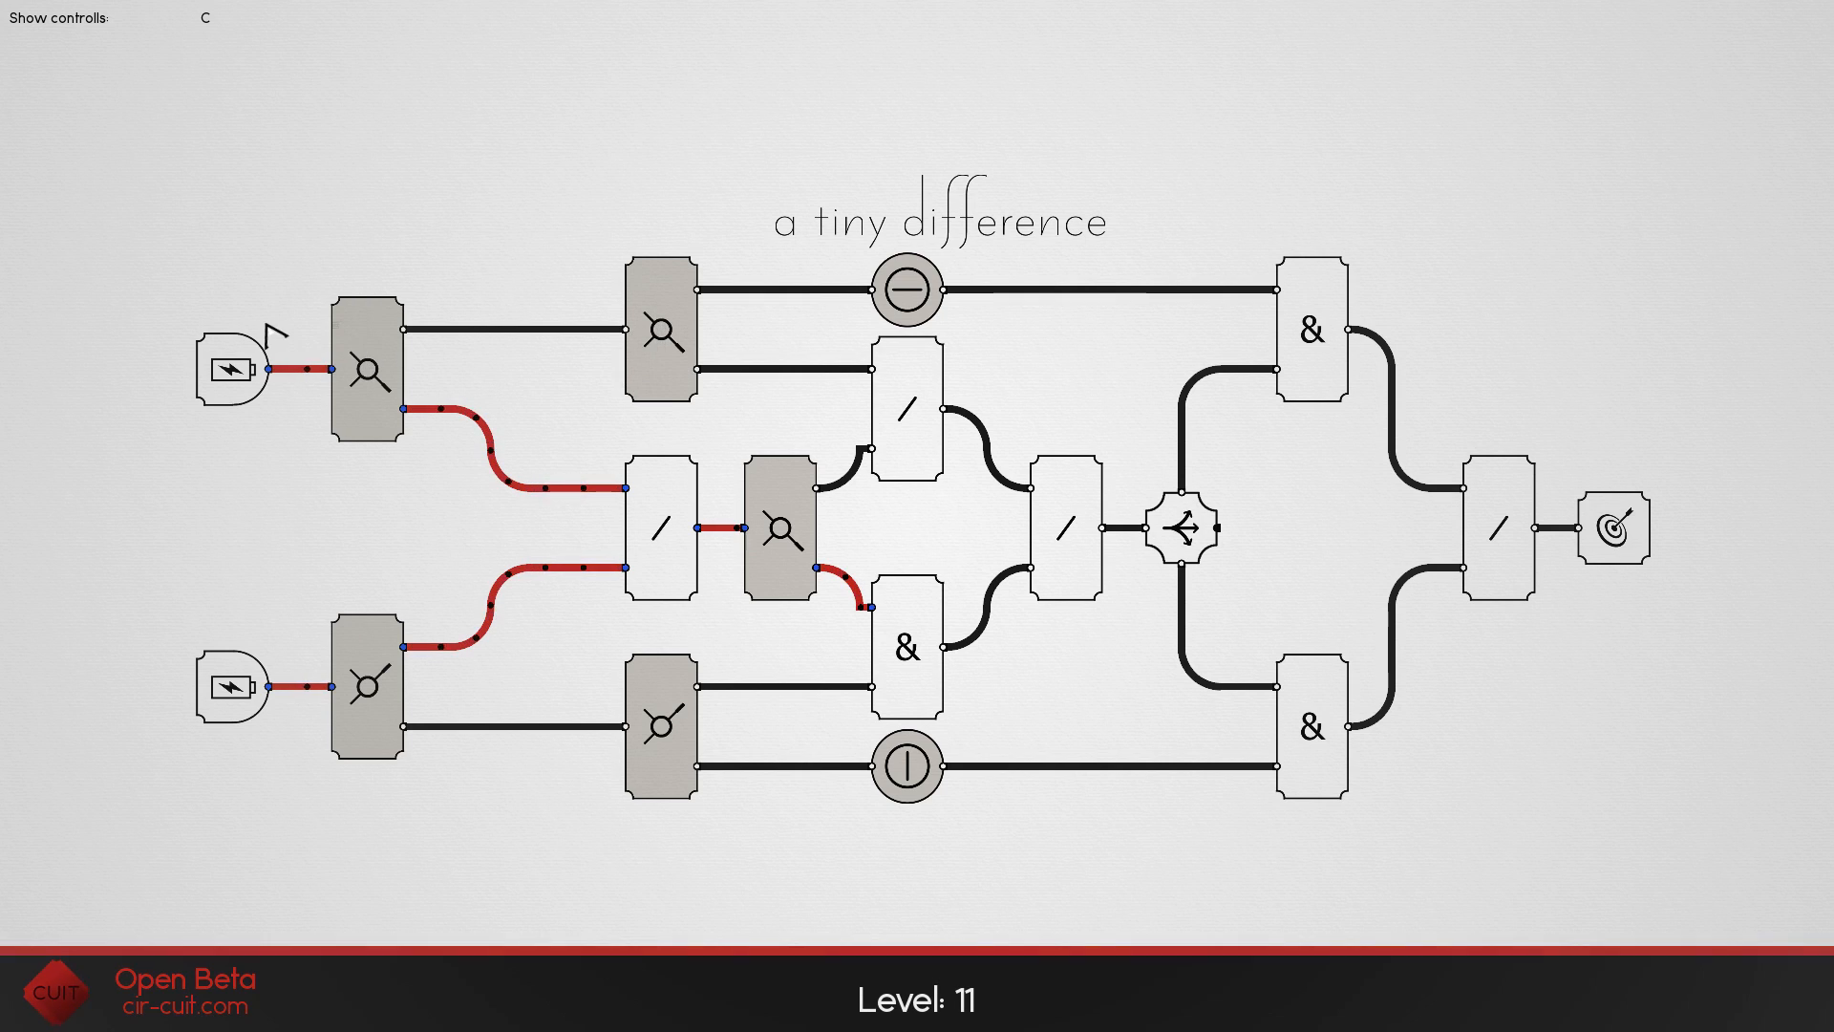
- Flip the top-left selector to its upper output so the upper & gate powers the target
click(367, 369)
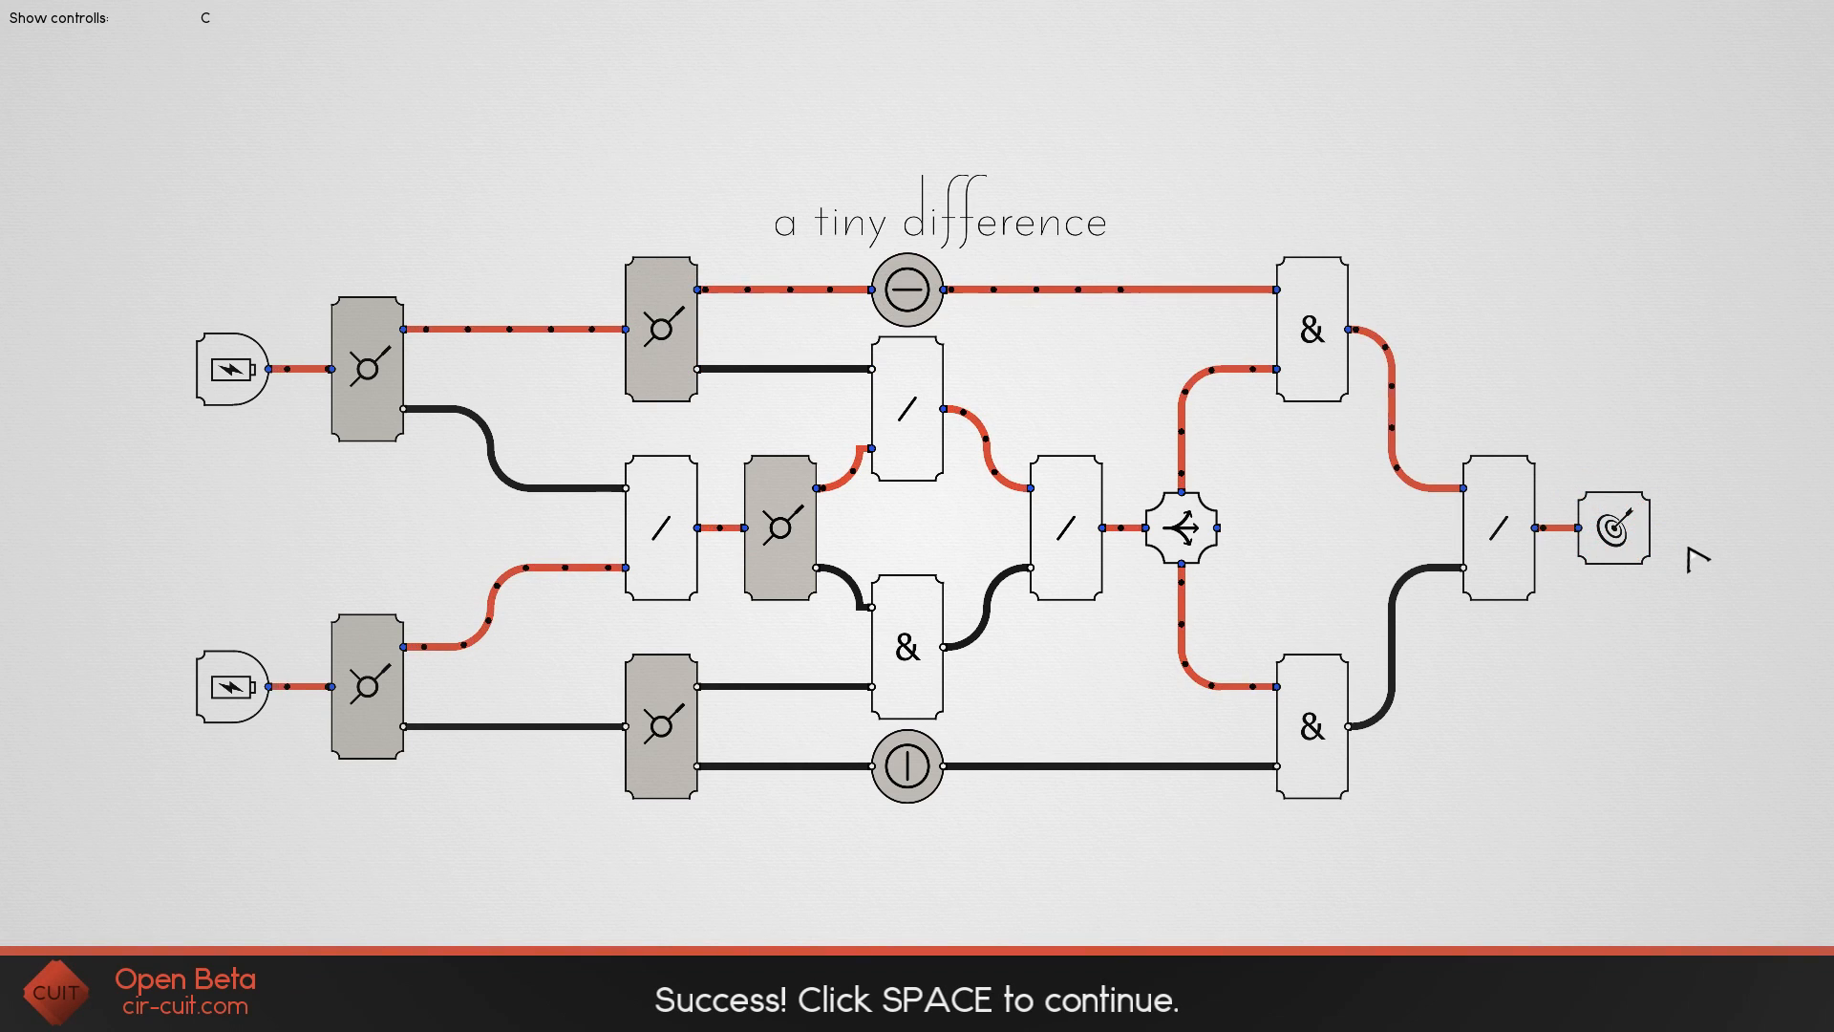
mouse_move(1429, 879)
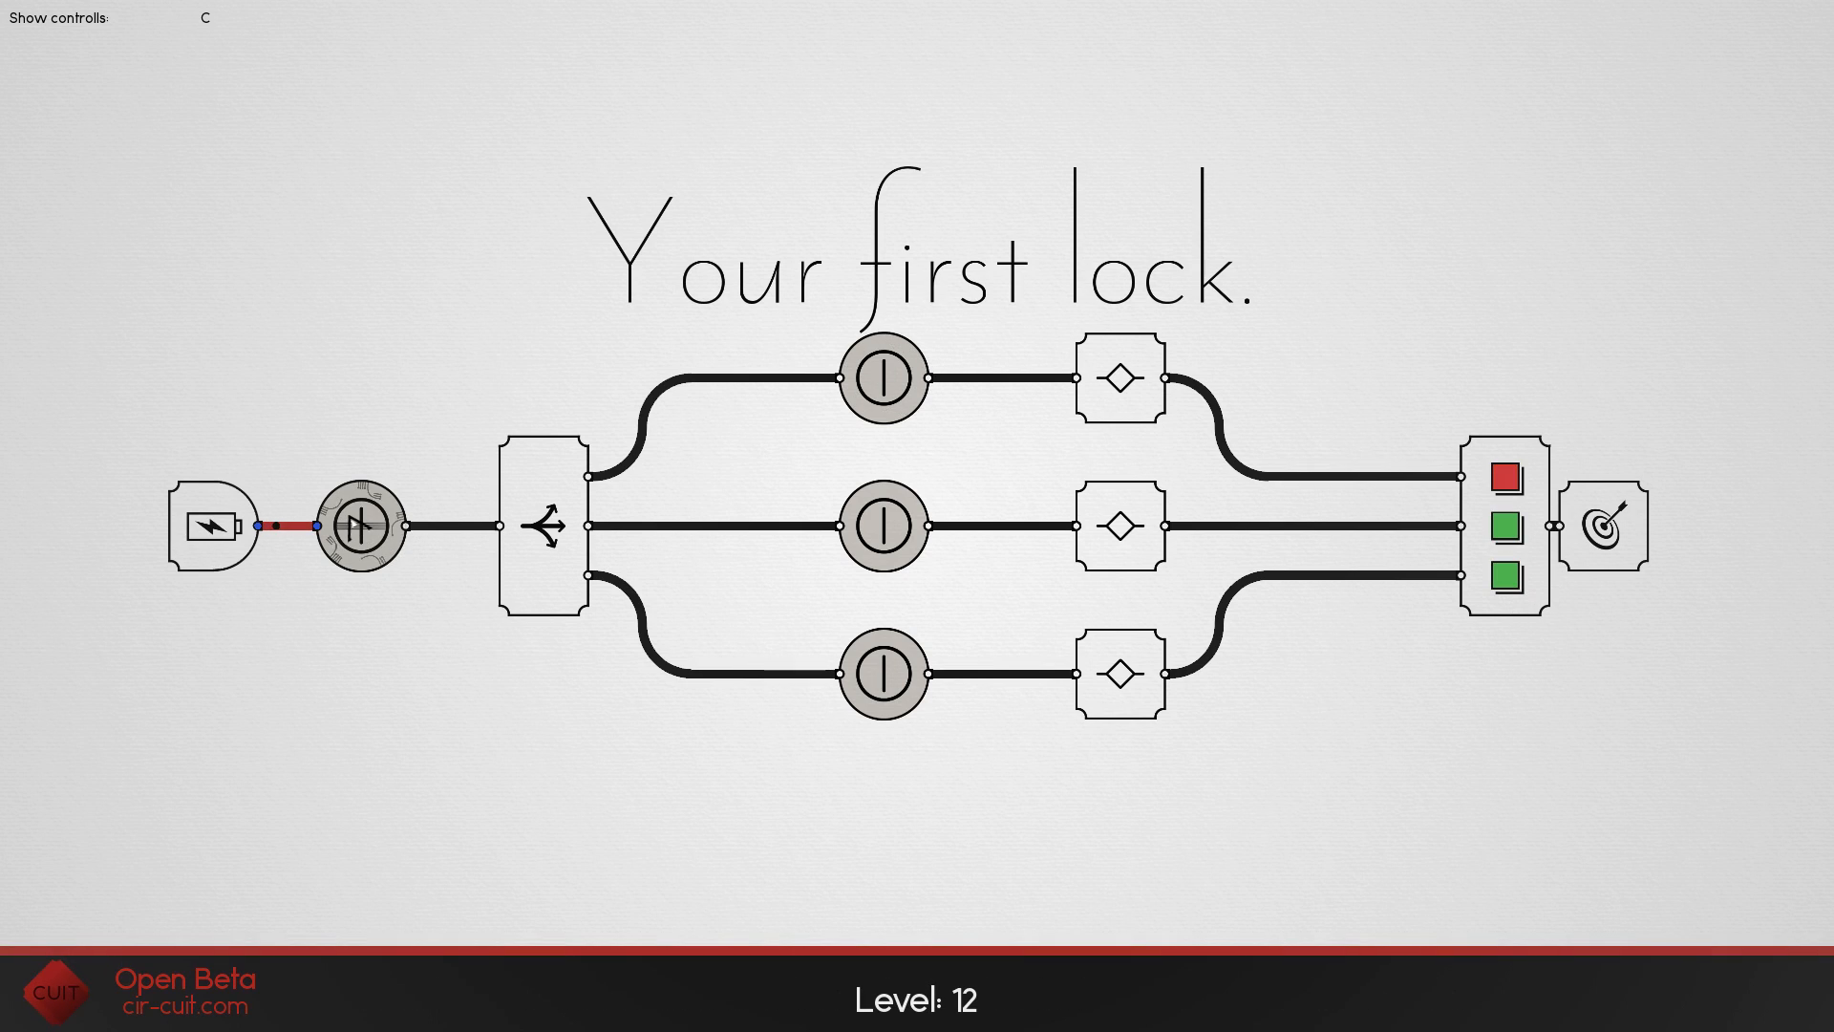
- Cycle the main power switch and toggle the middle and top branch switches of the lock
click(359, 523)
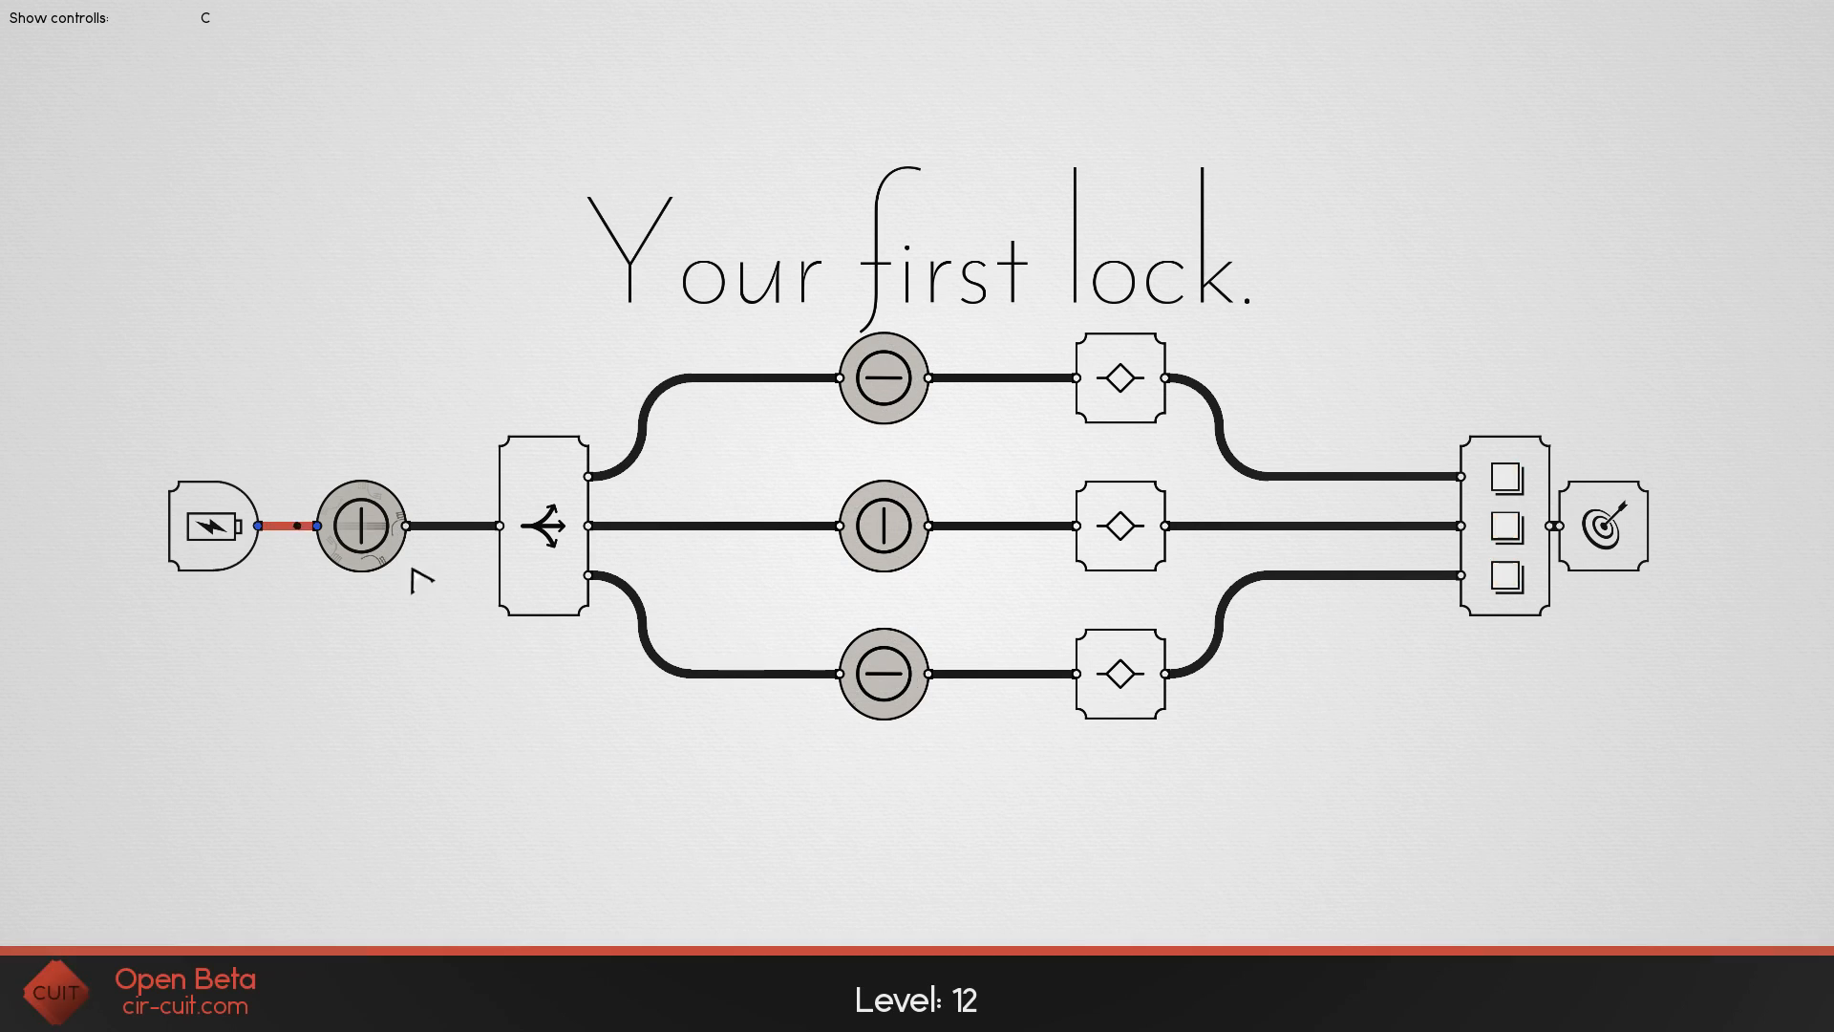
click(359, 529)
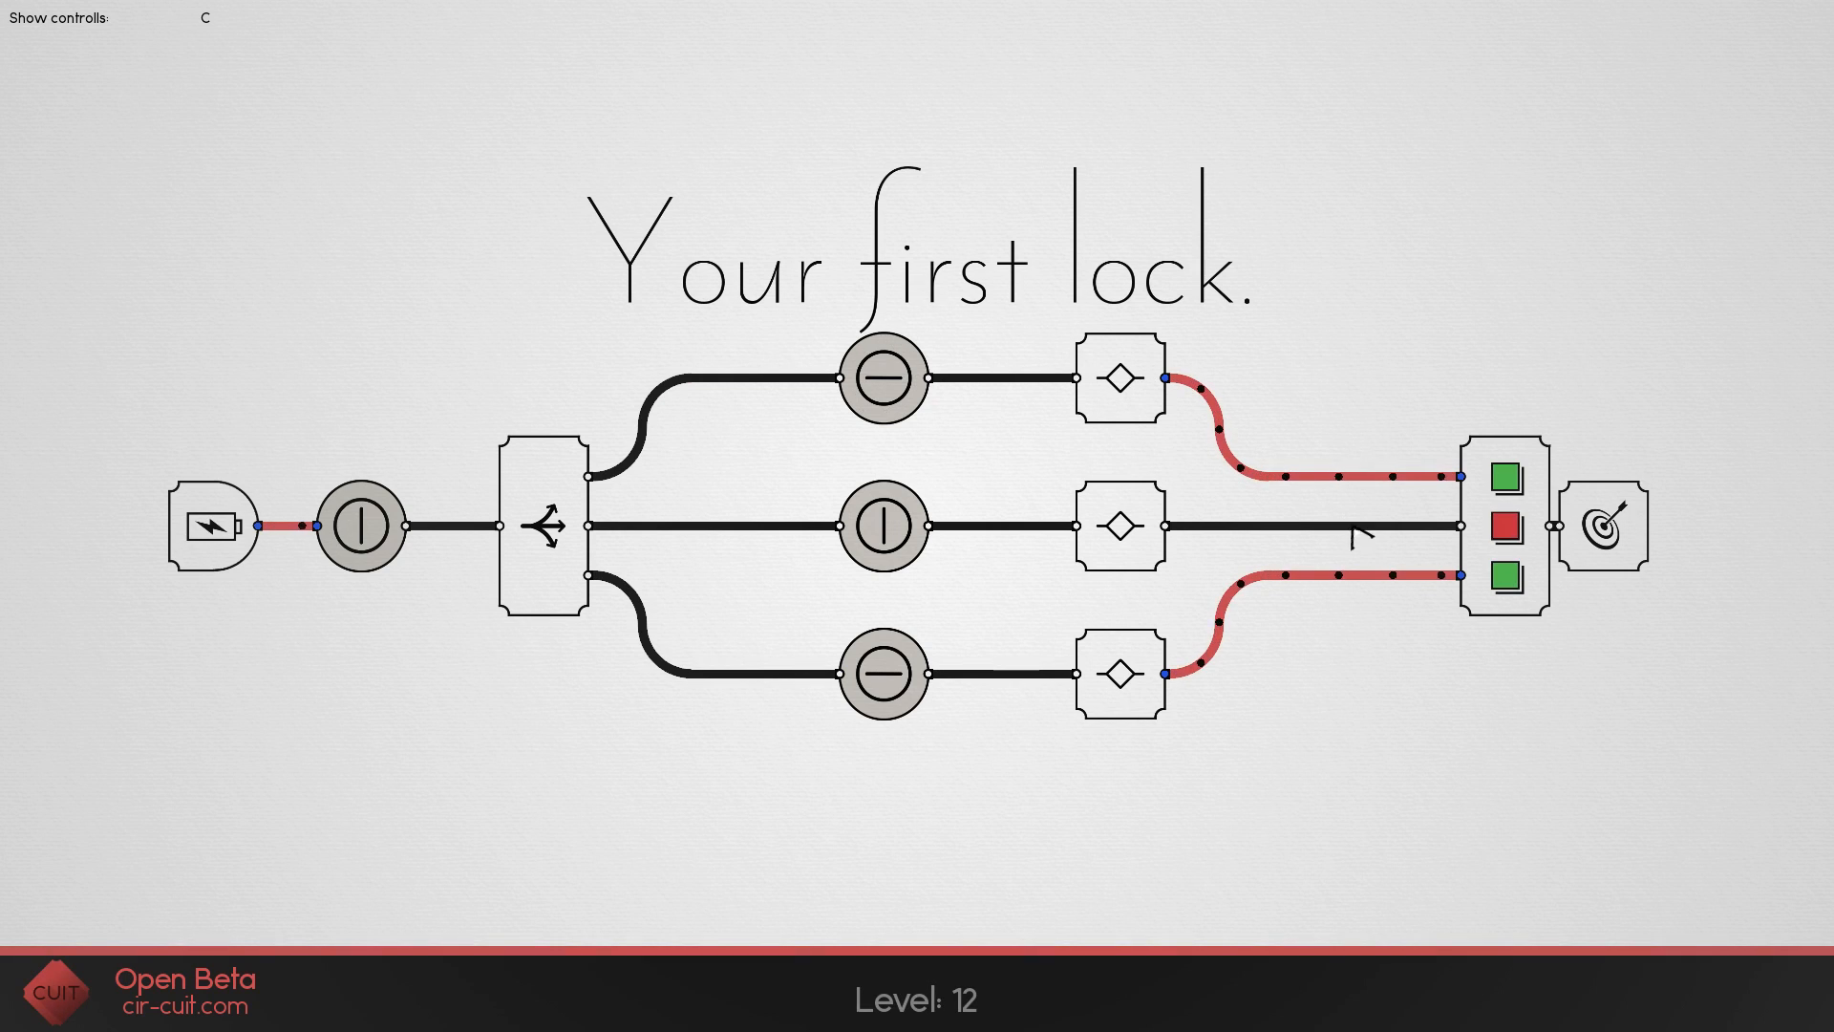
click(879, 527)
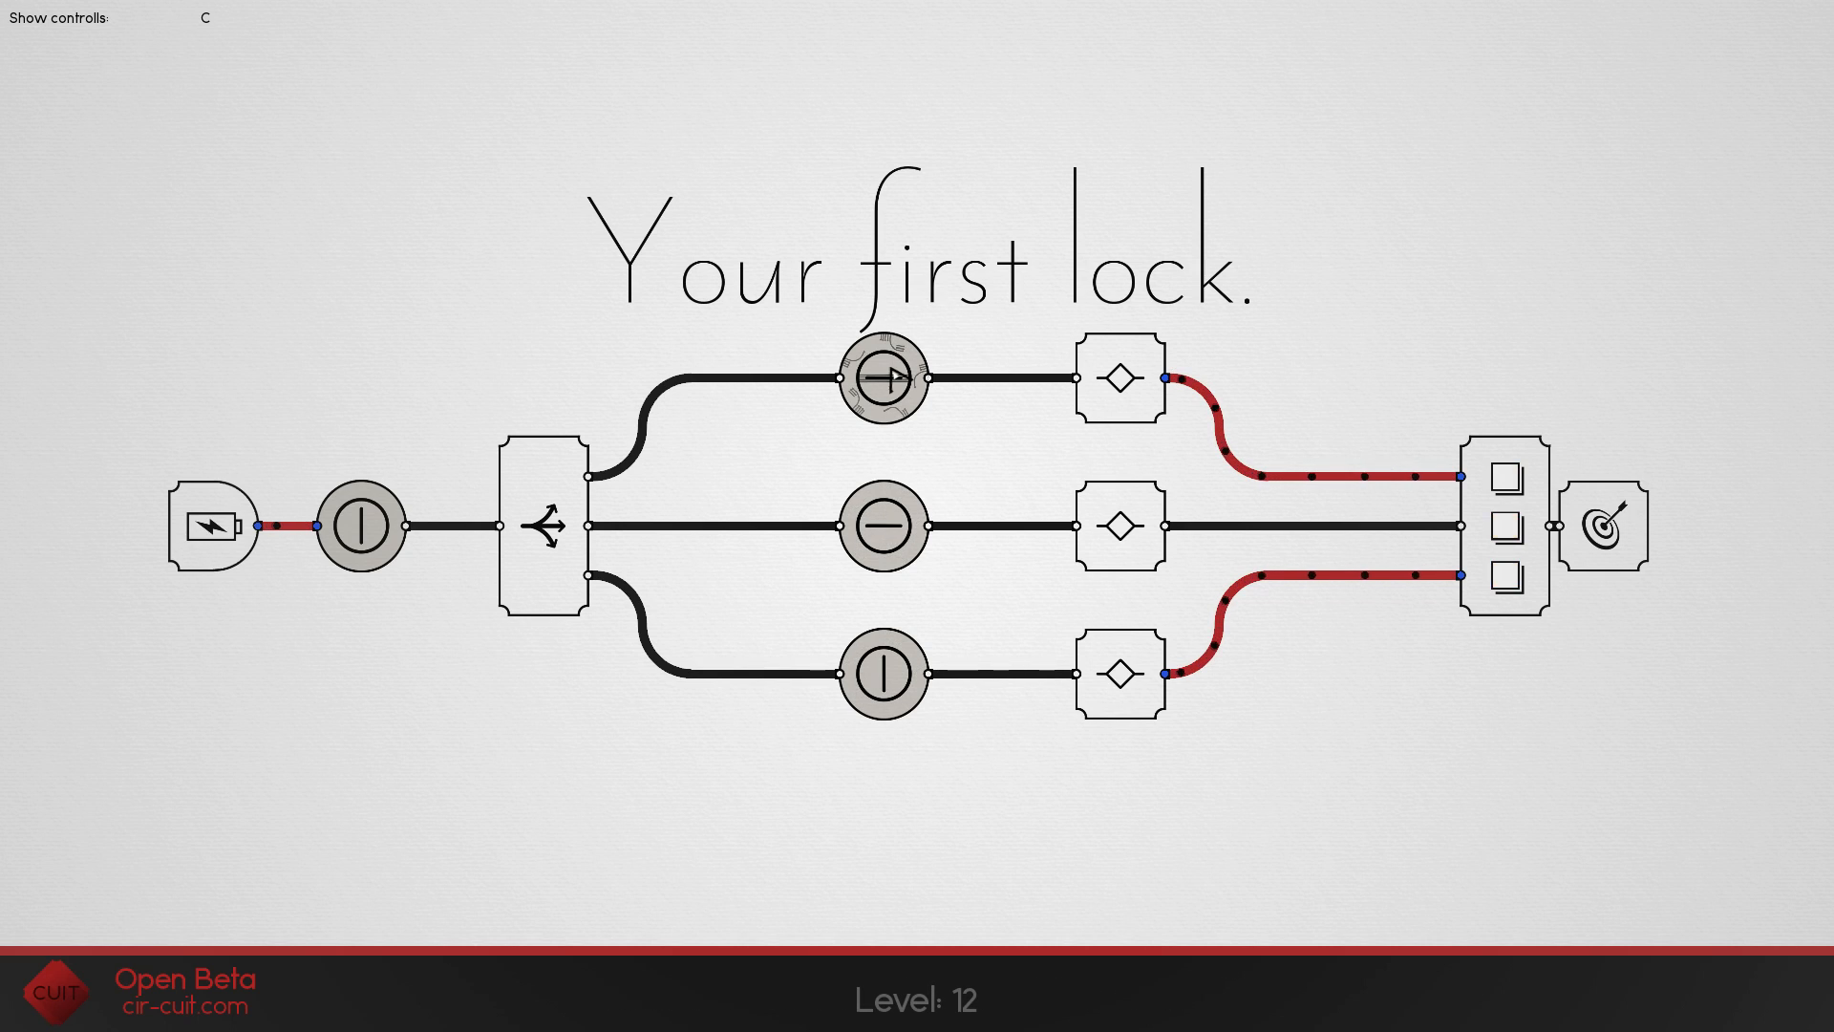
click(884, 374)
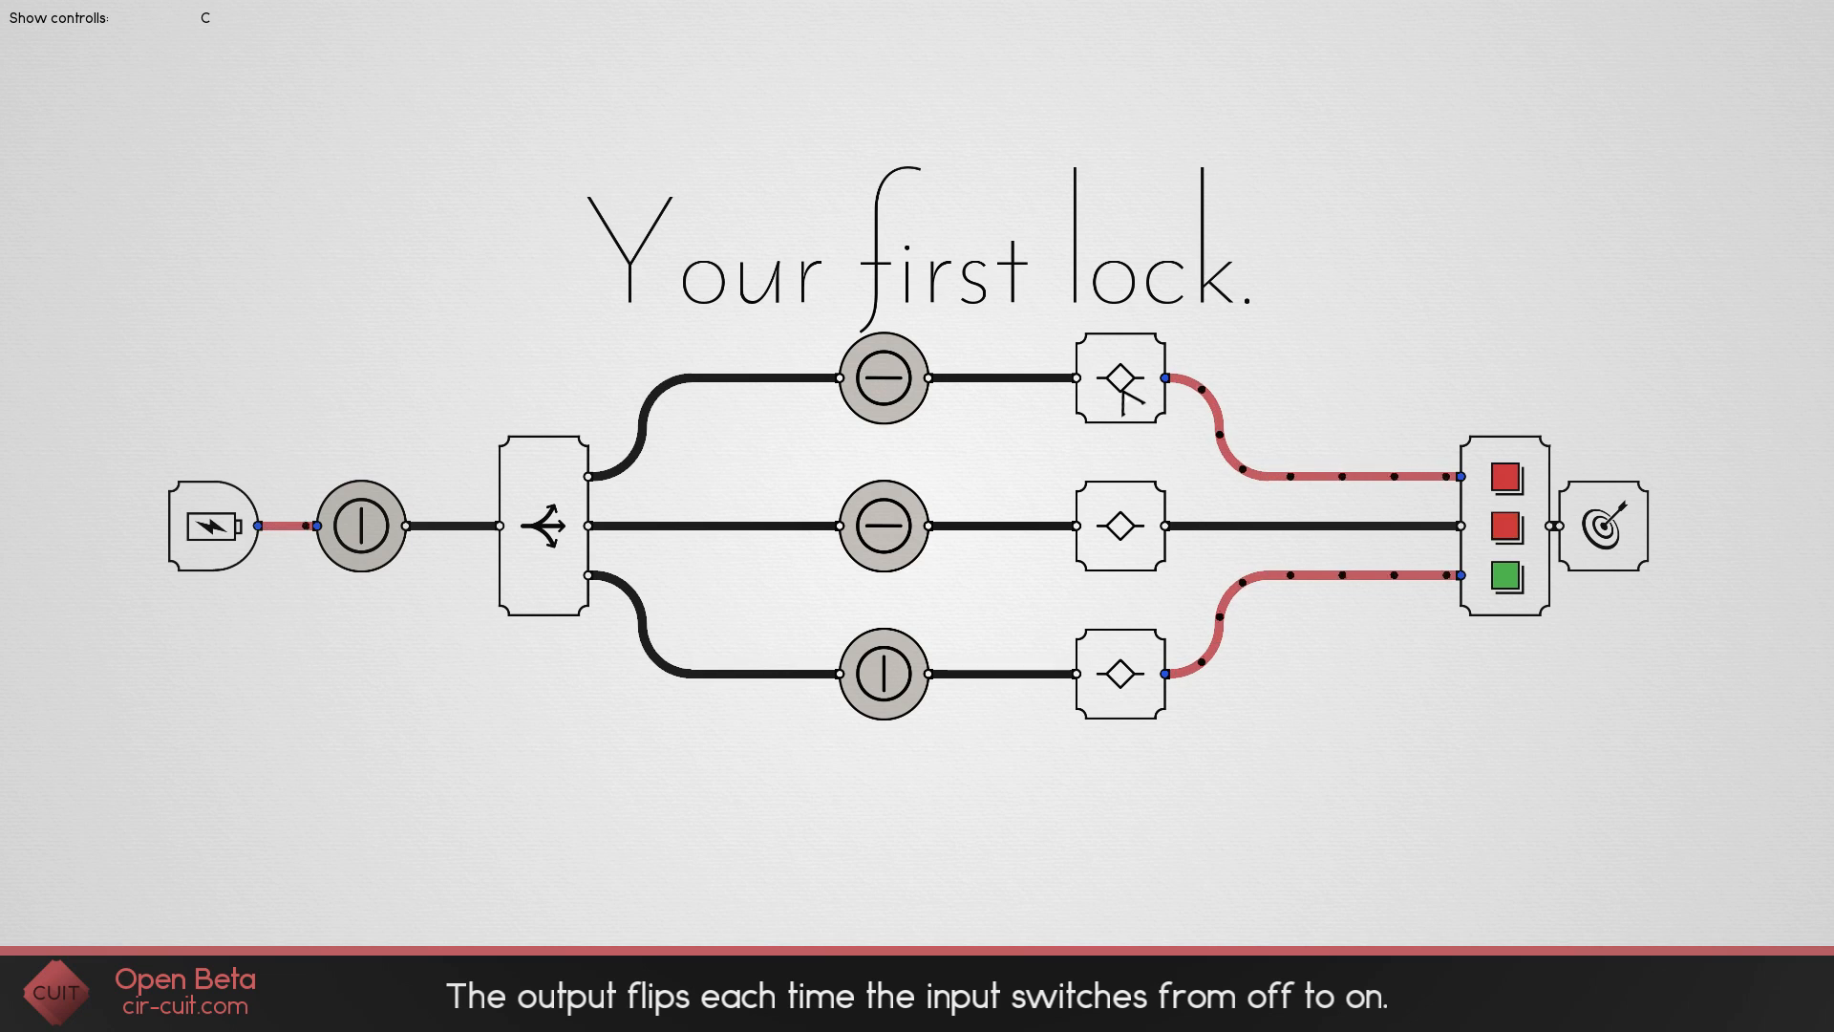
- Cycle main power again and toggle the middle branch, leaving top and bottom branches on
click(359, 529)
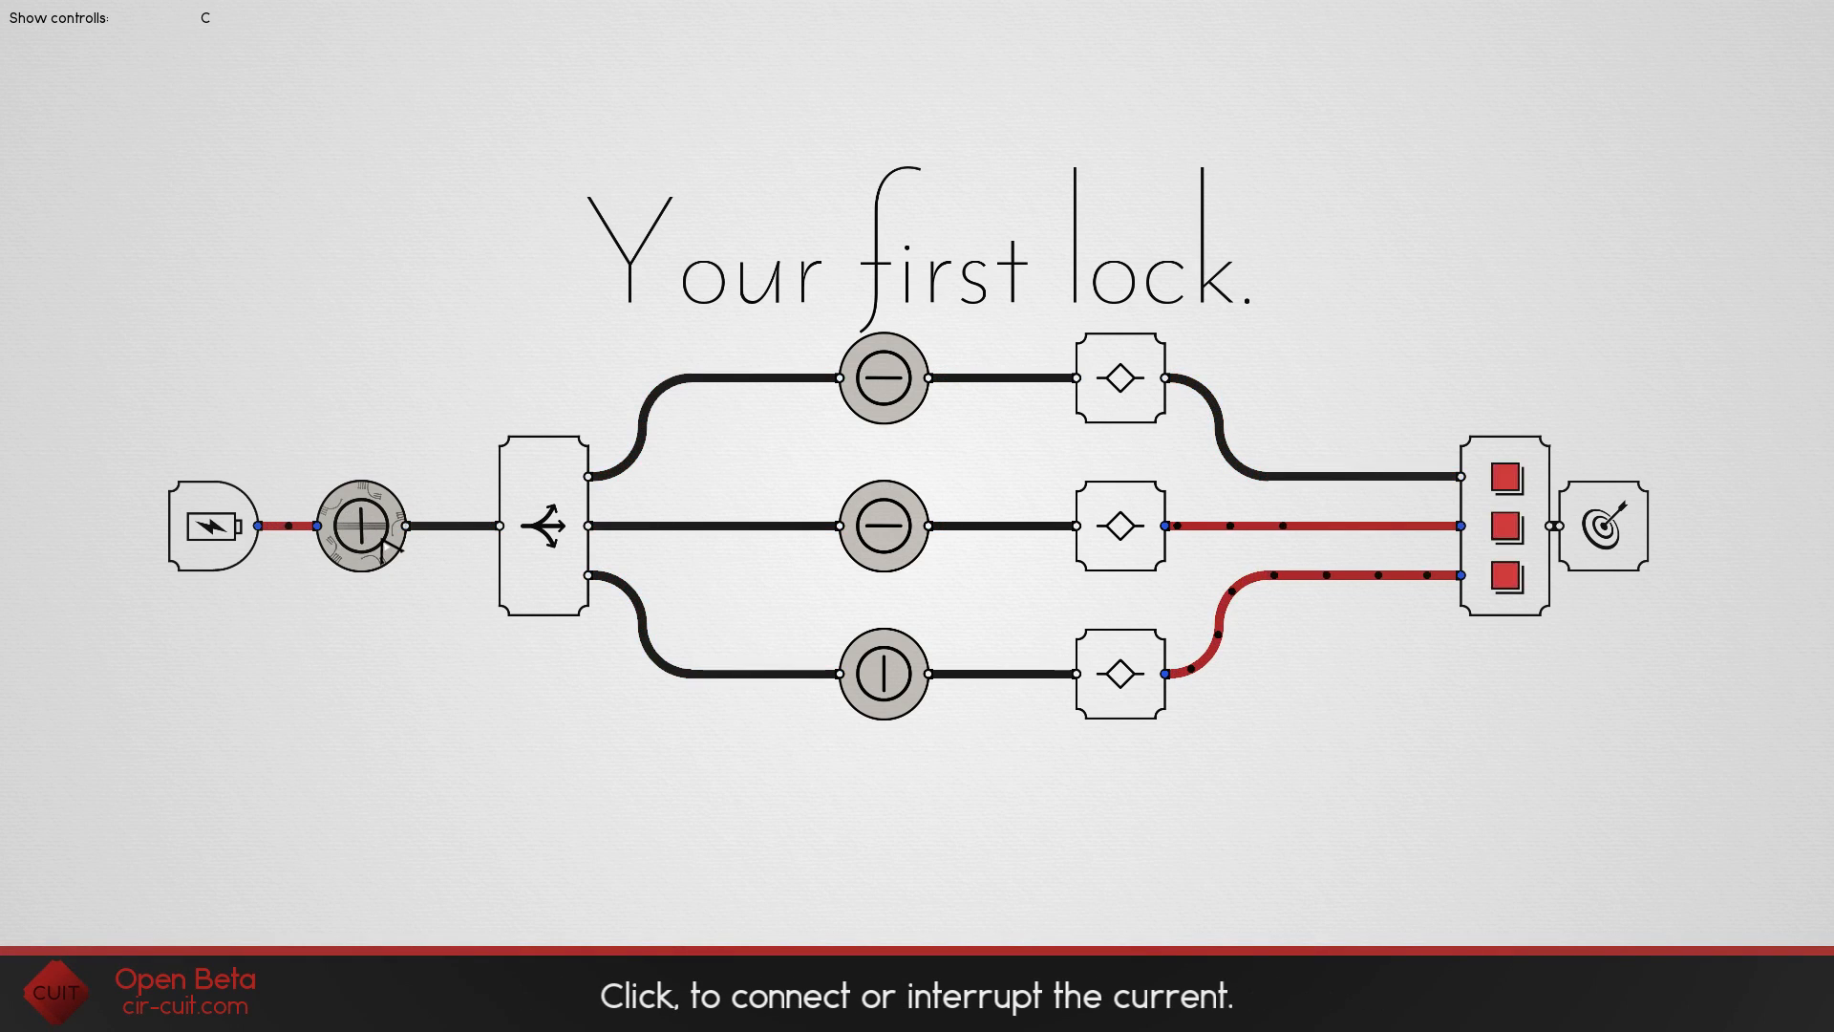
click(356, 528)
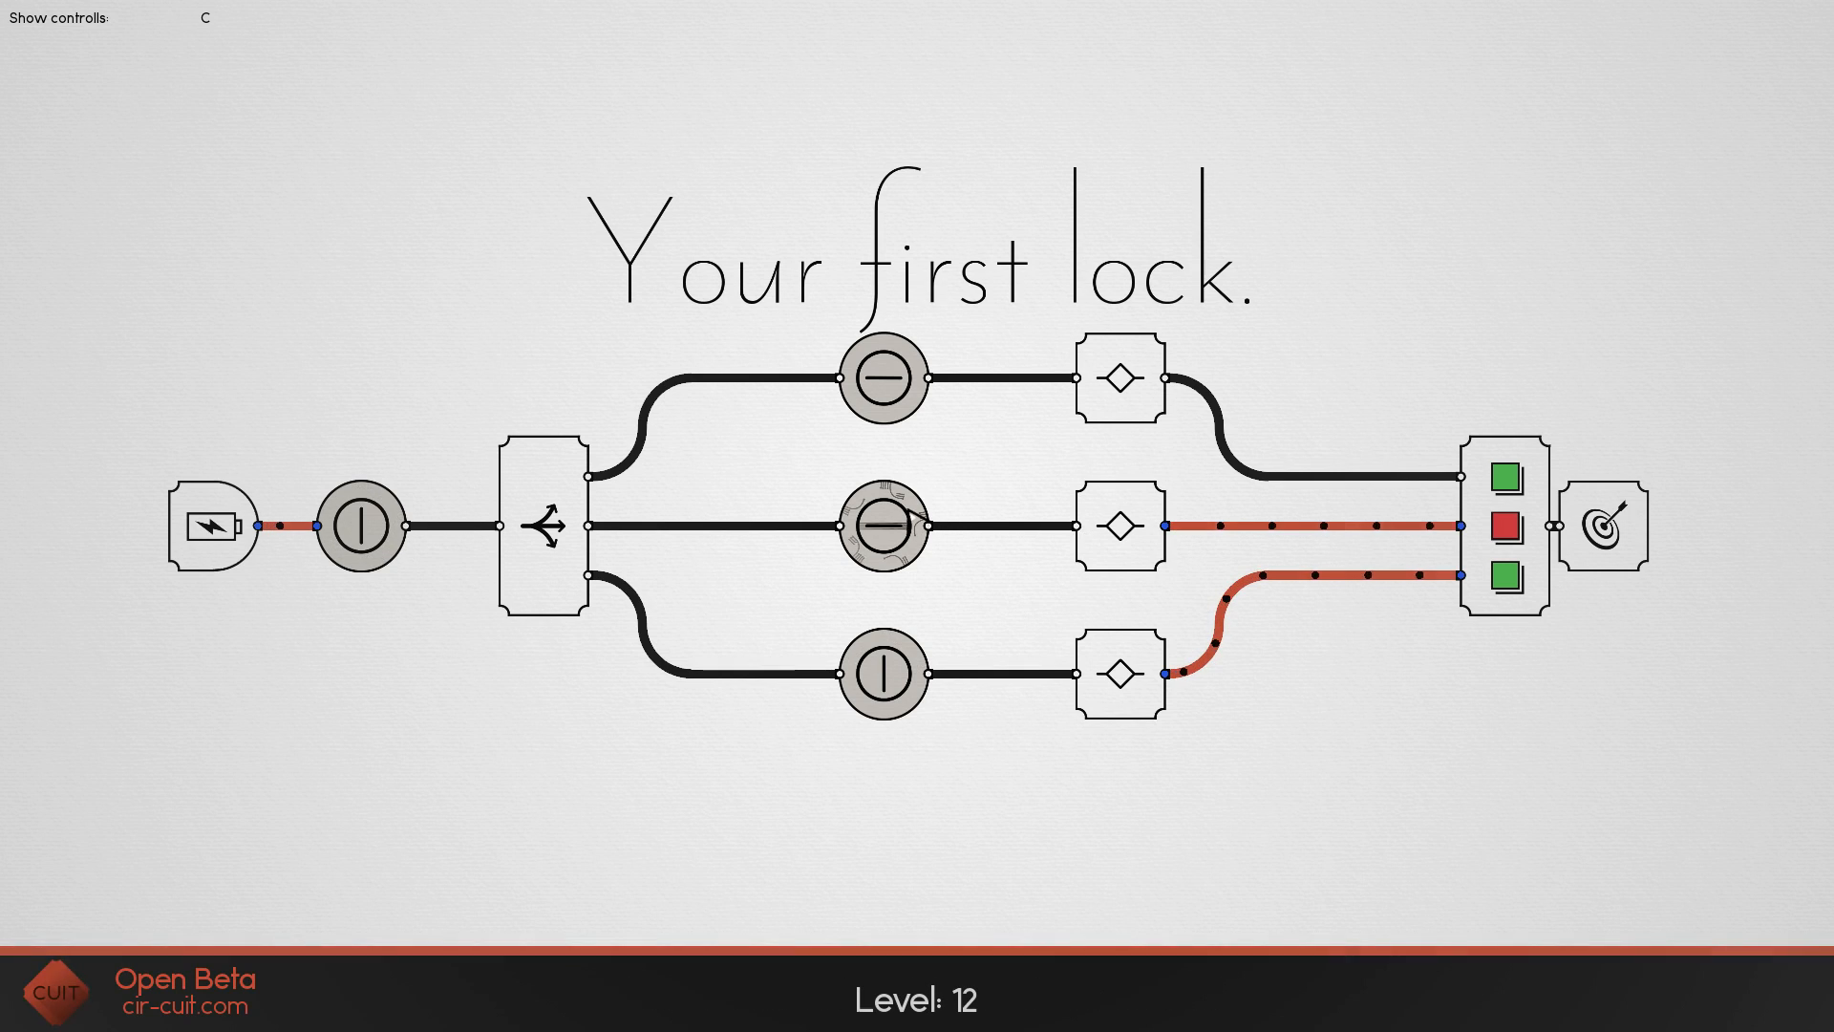
click(882, 672)
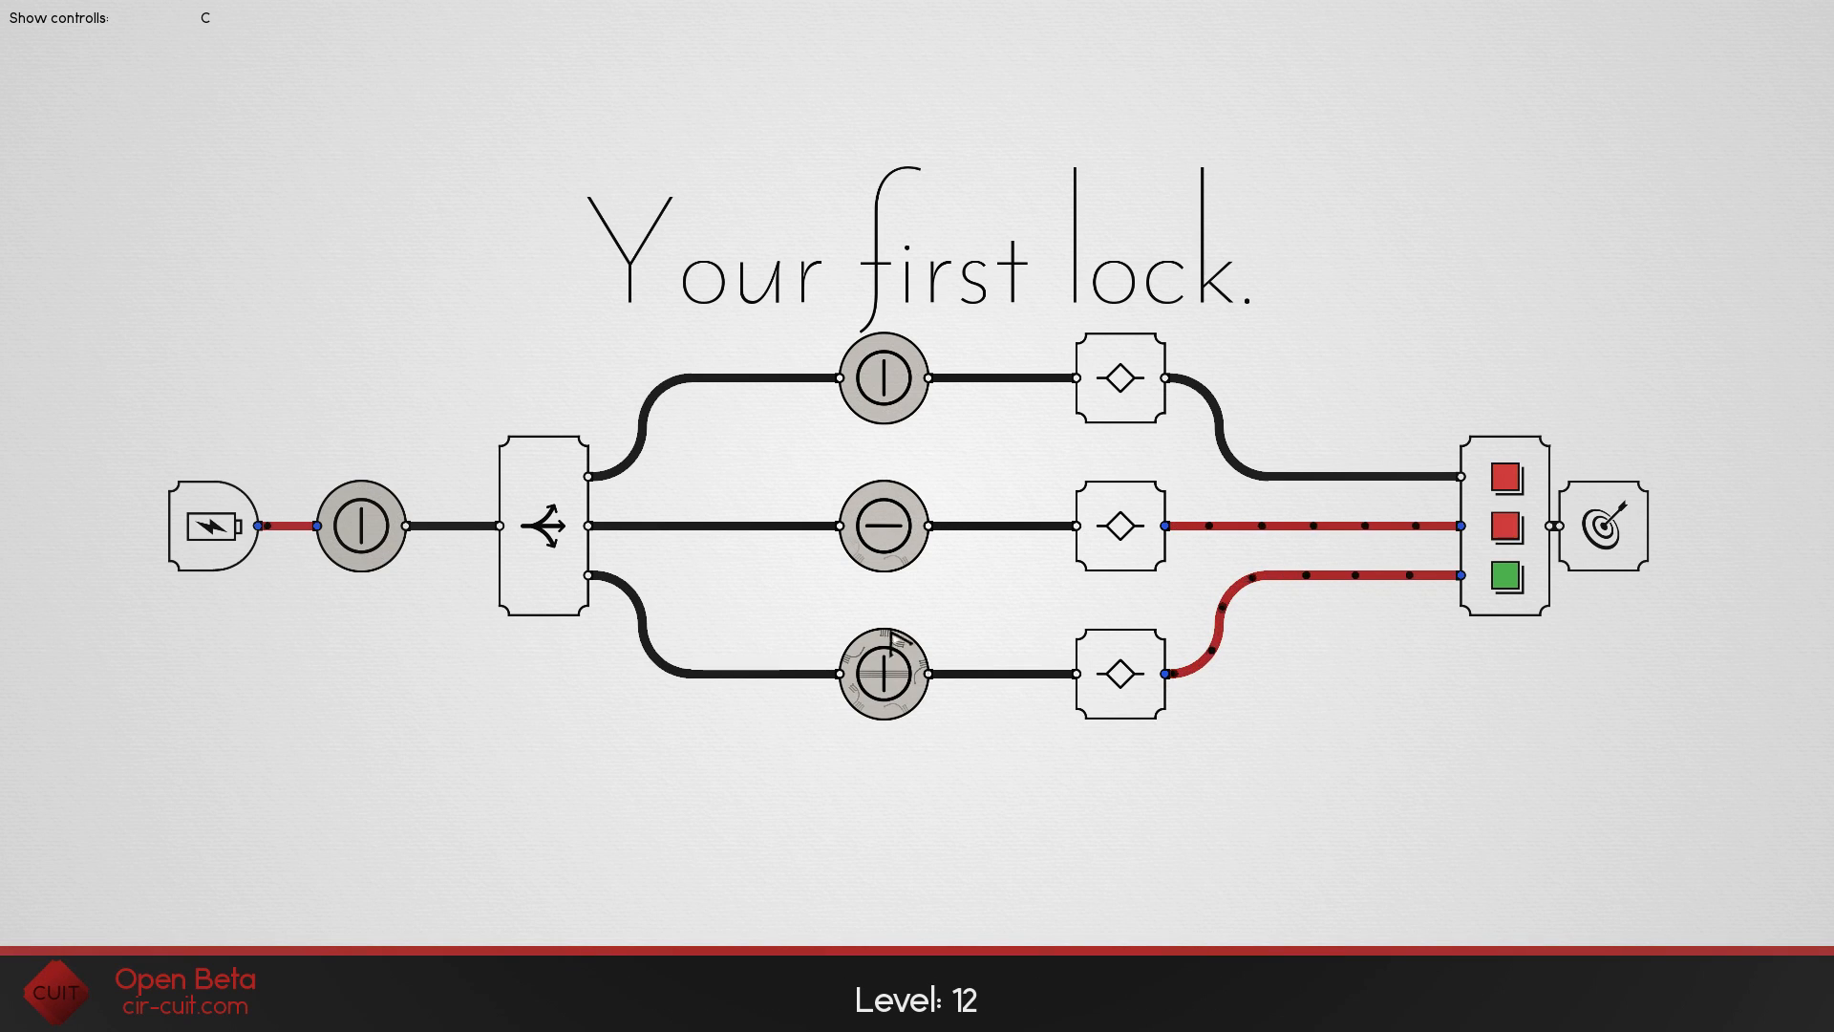
click(359, 529)
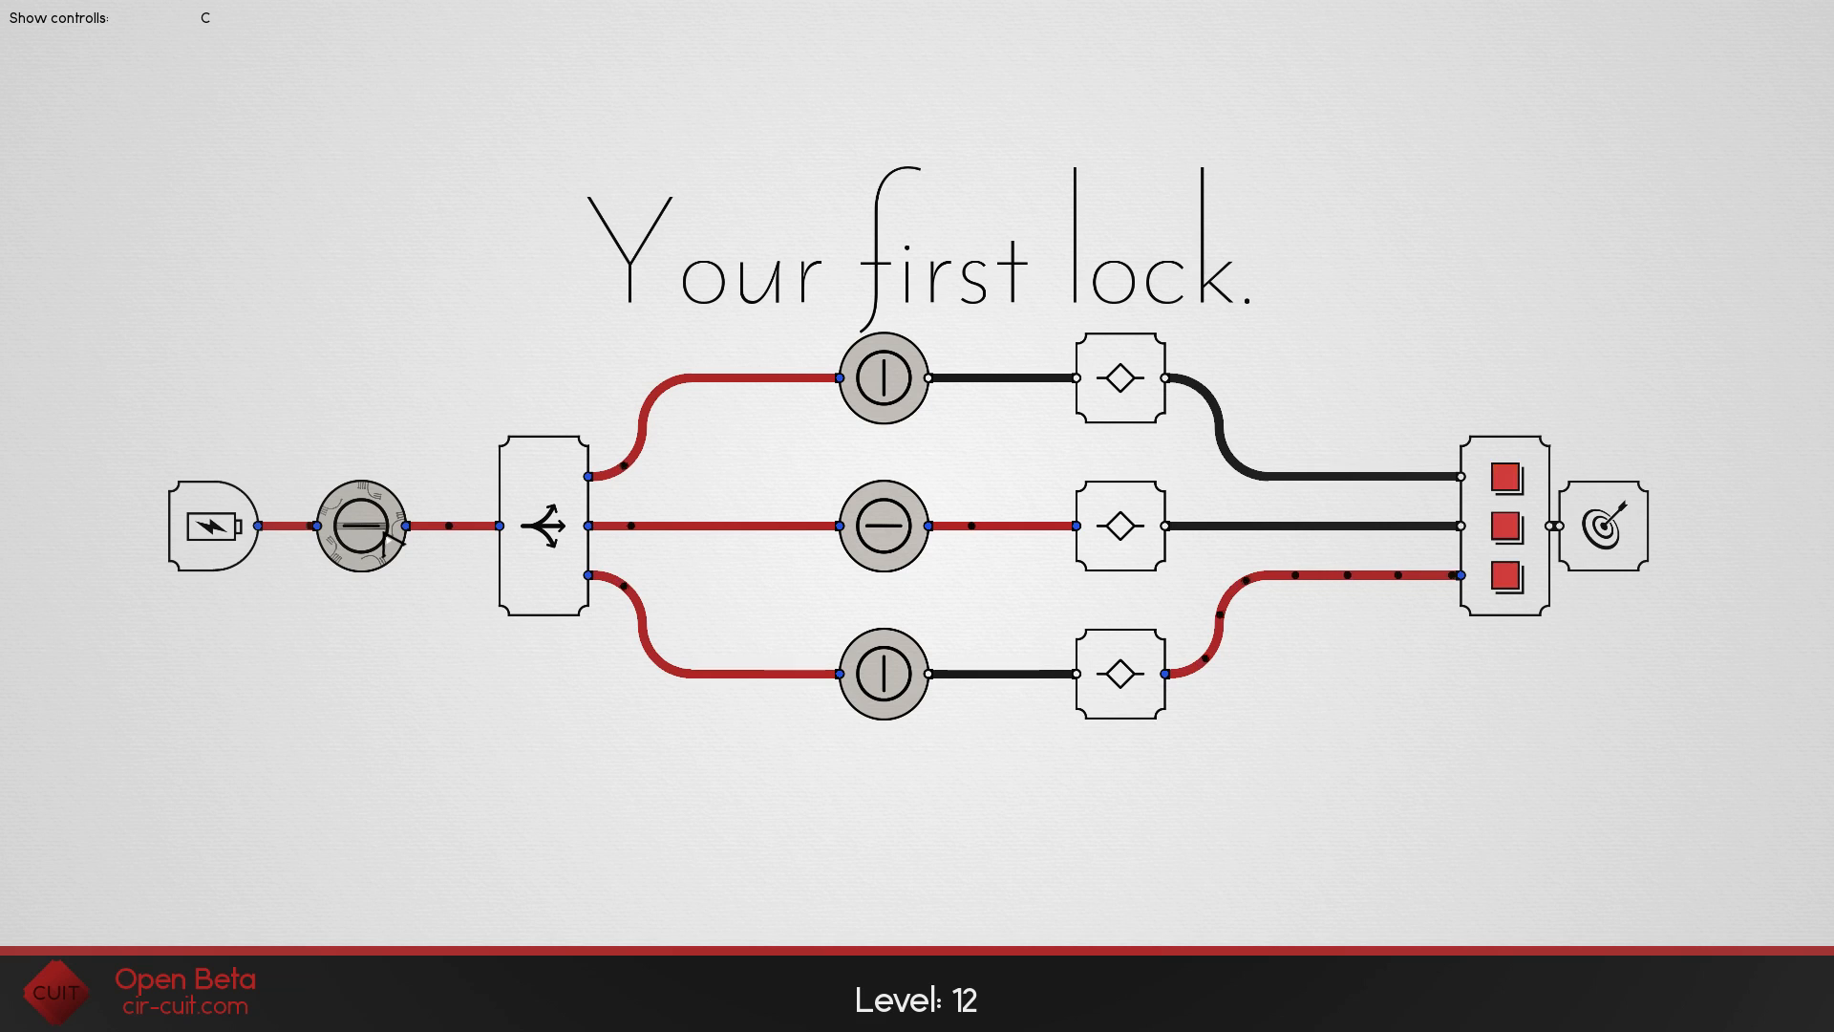